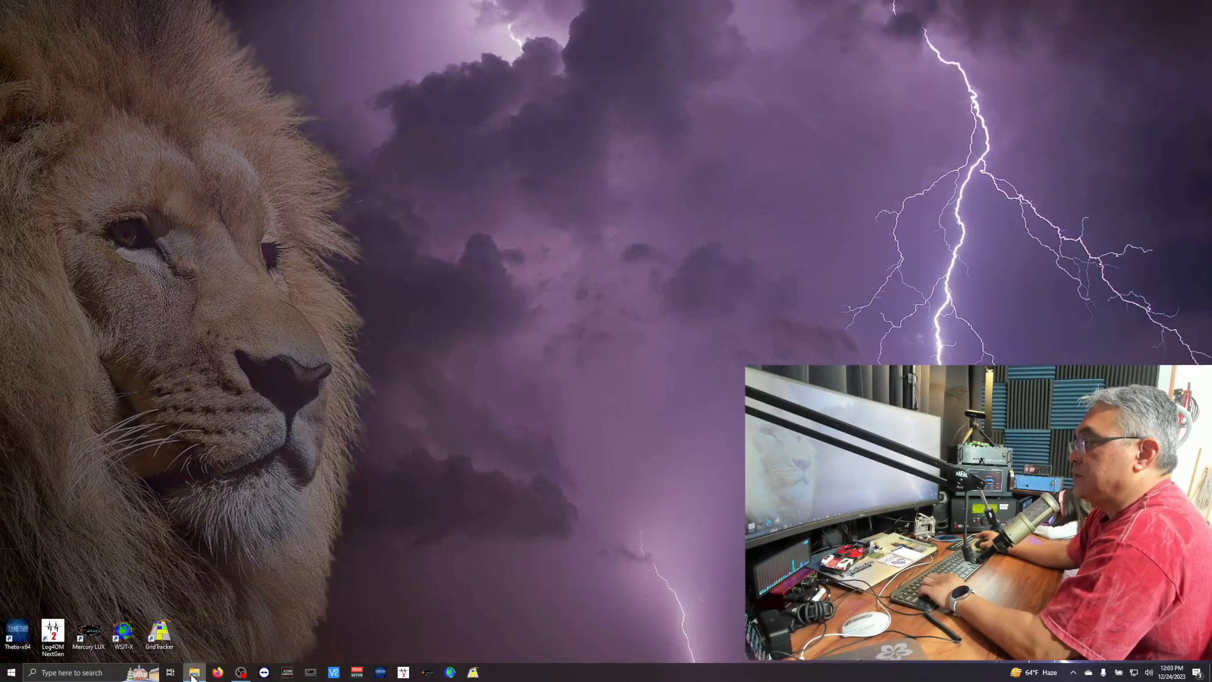
Open a new File Explorer window from the taskbar jump list
right_click(193, 672)
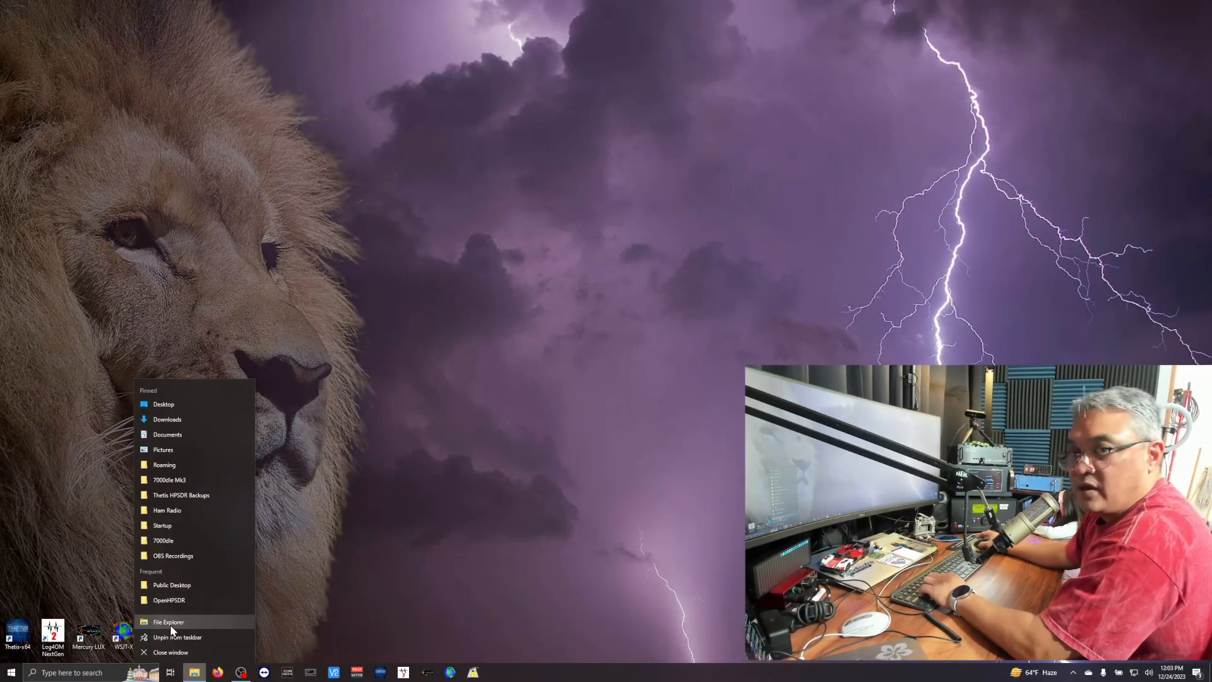
left_click(168, 622)
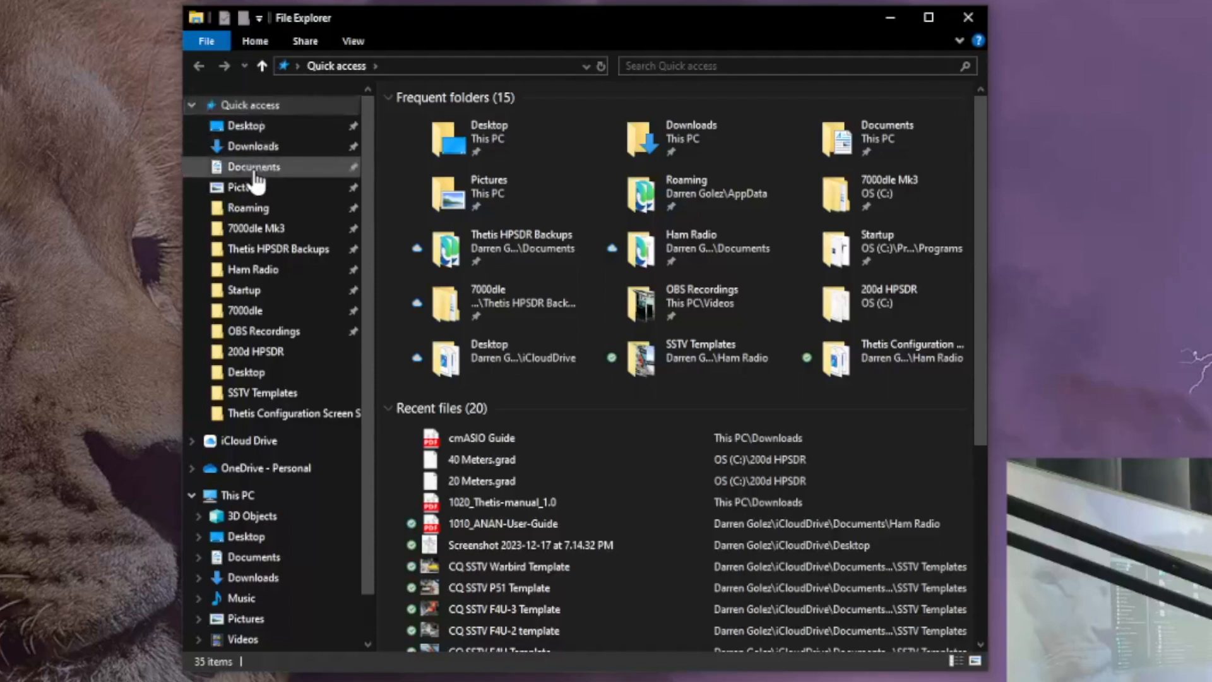
mouse_move(244, 290)
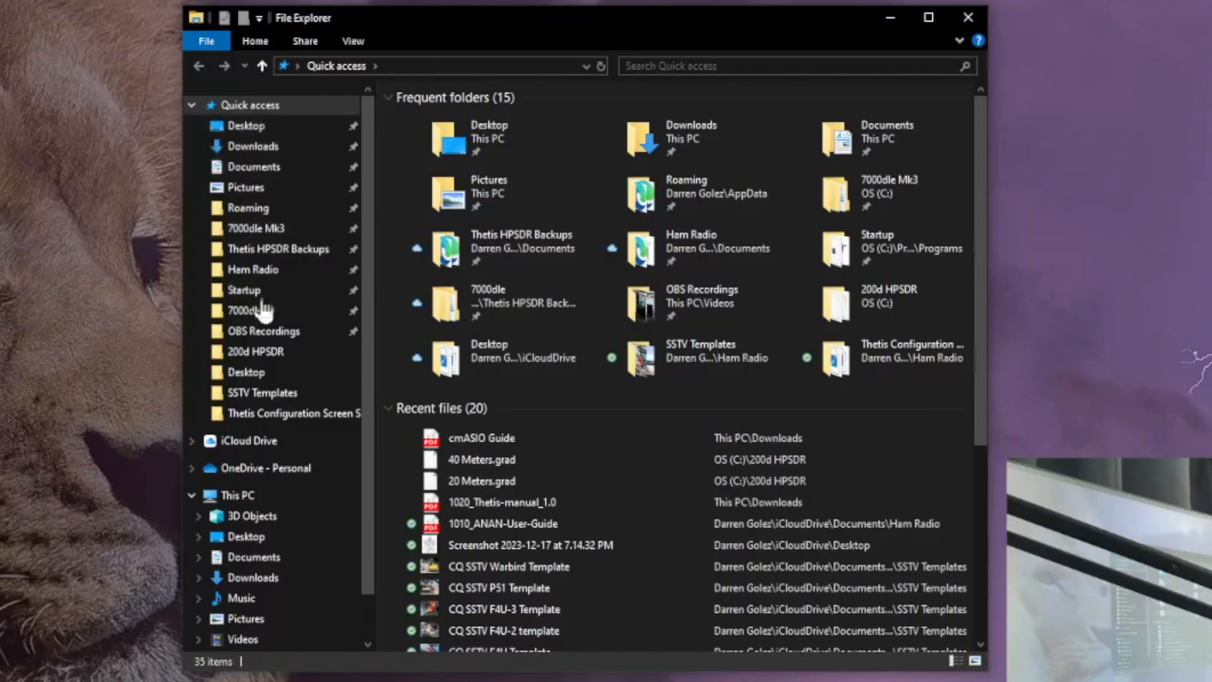
Navigate to OS (C:) under This PC to list its top-level folders
scroll("down", 3)
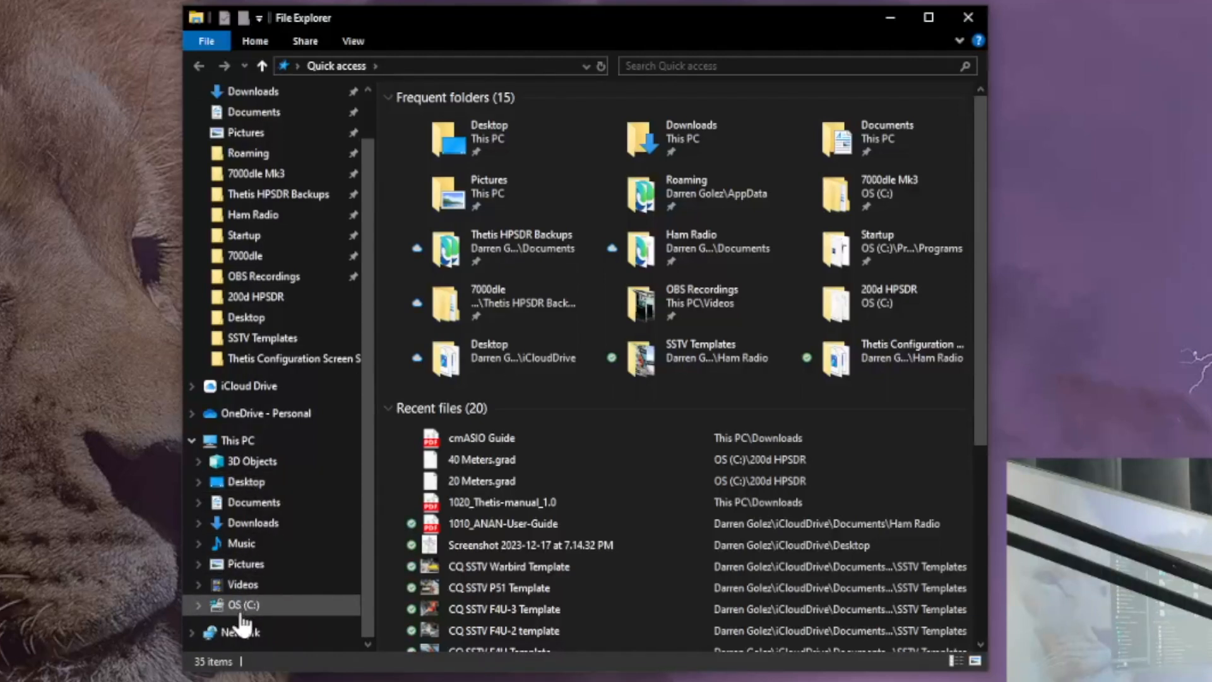
left_click(233, 440)
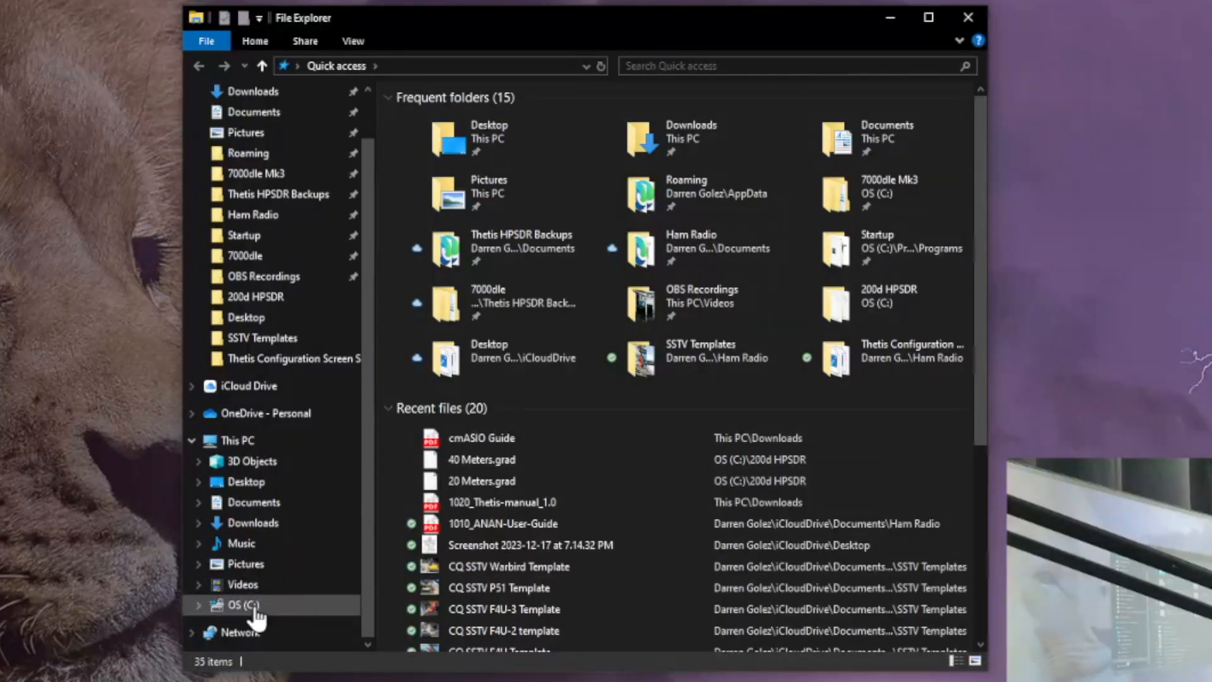
left_click(237, 605)
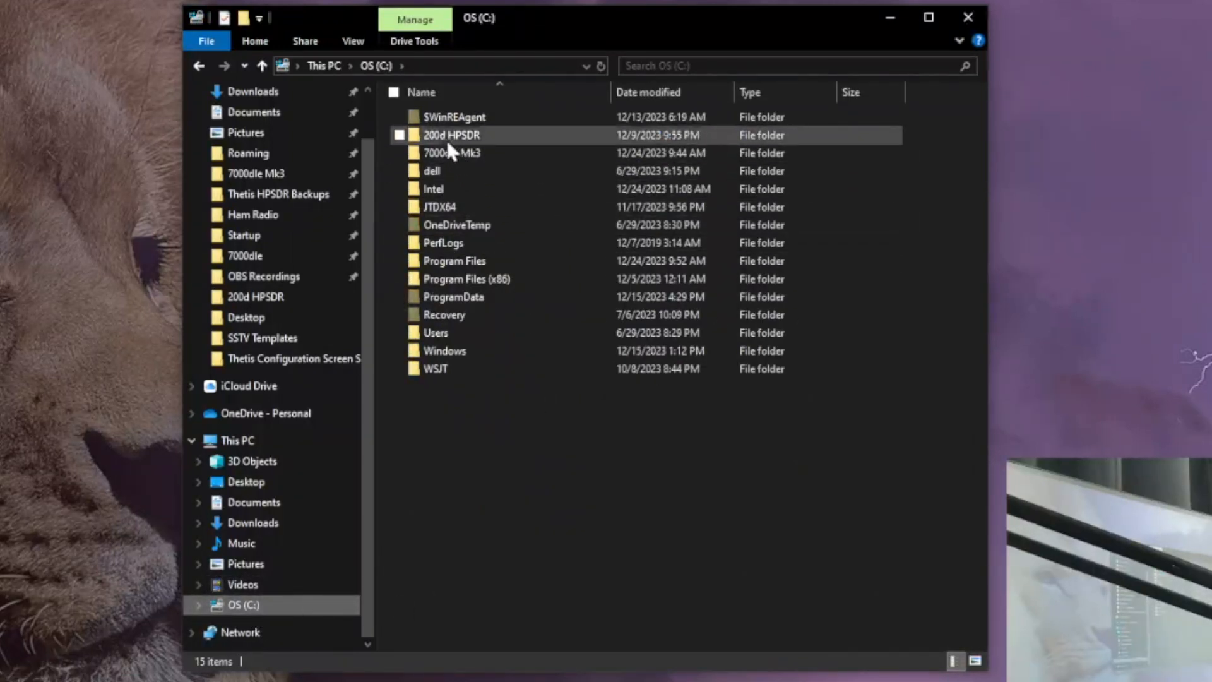
mouse_move(452, 135)
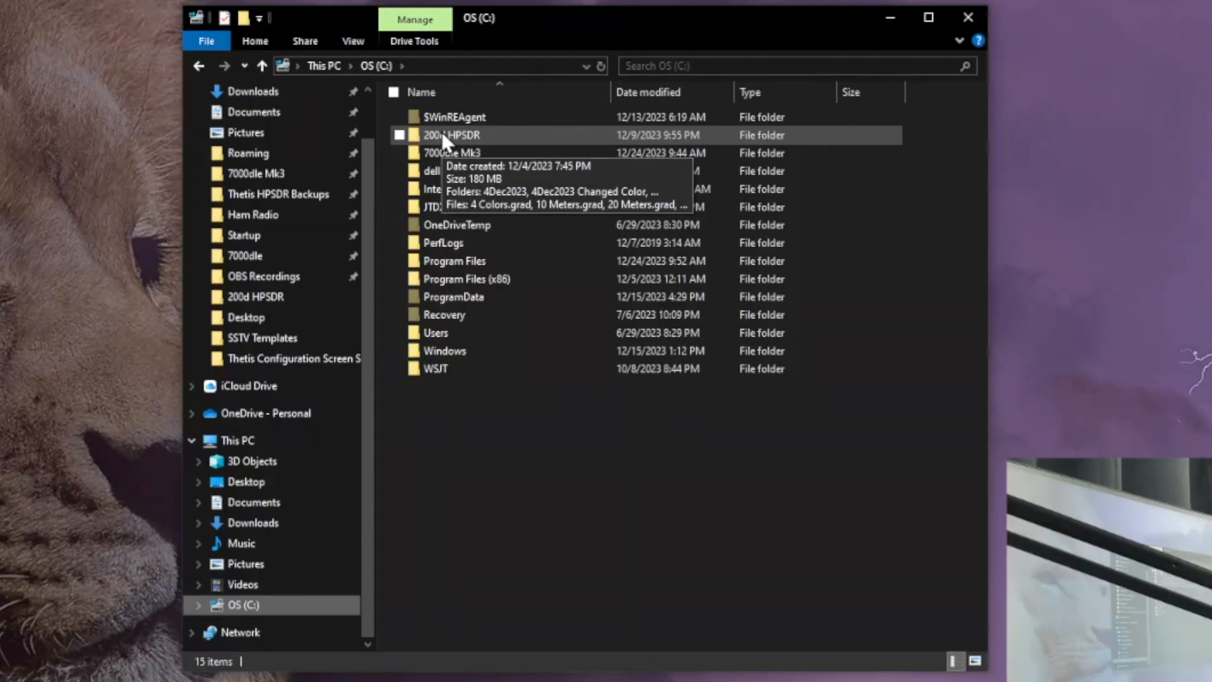
mouse_move(441, 224)
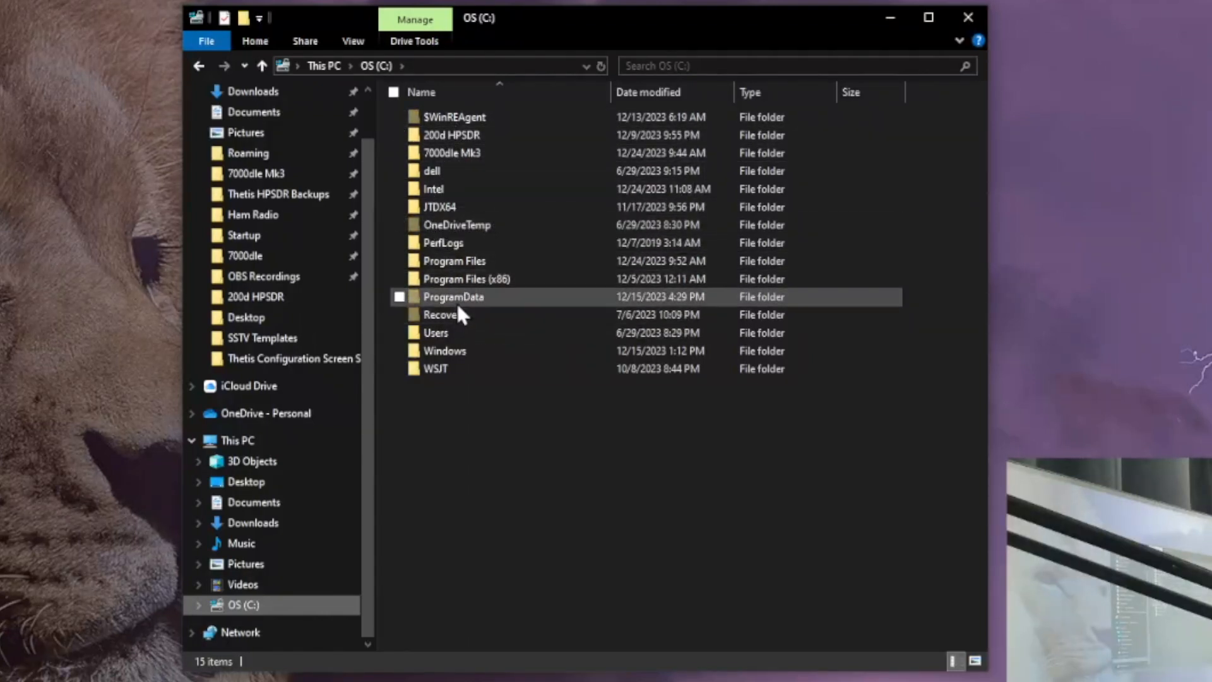
mouse_move(462, 282)
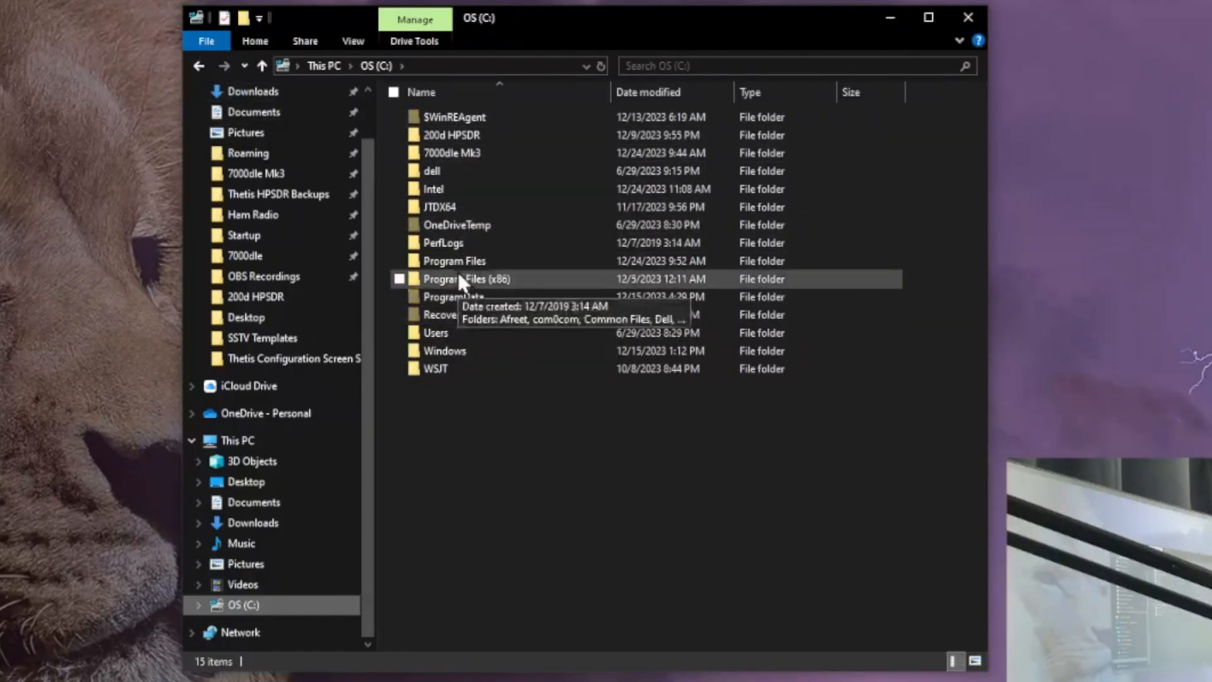
mouse_move(499, 240)
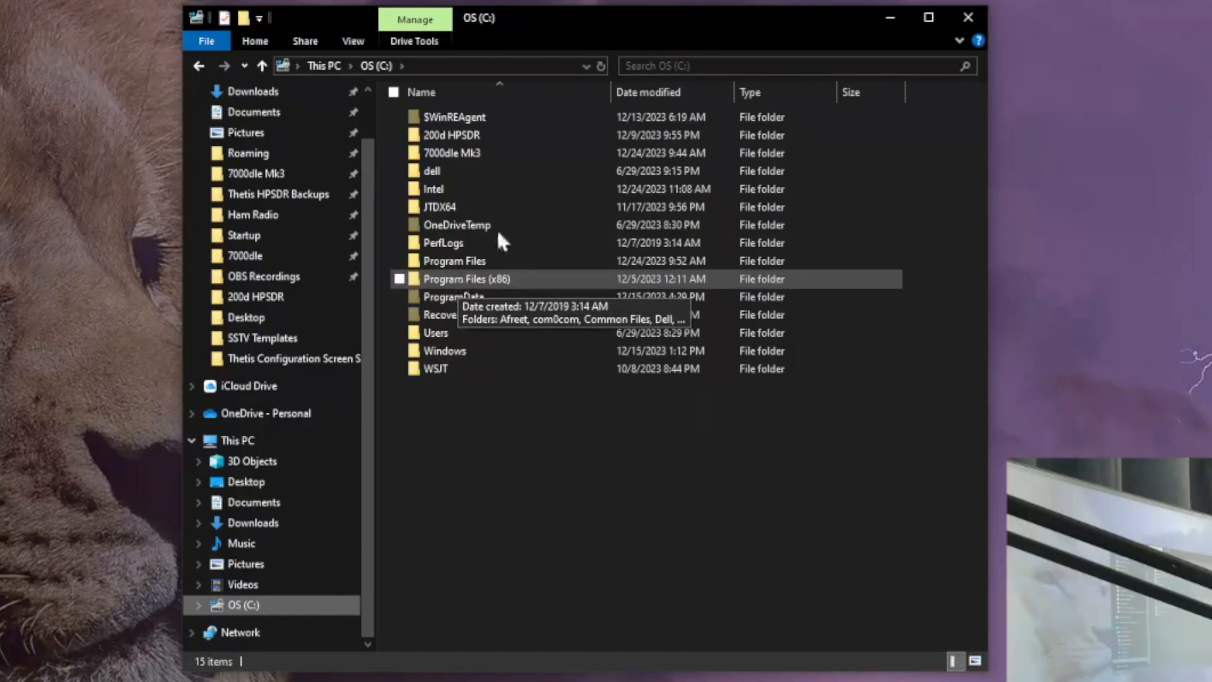
left_click(353, 40)
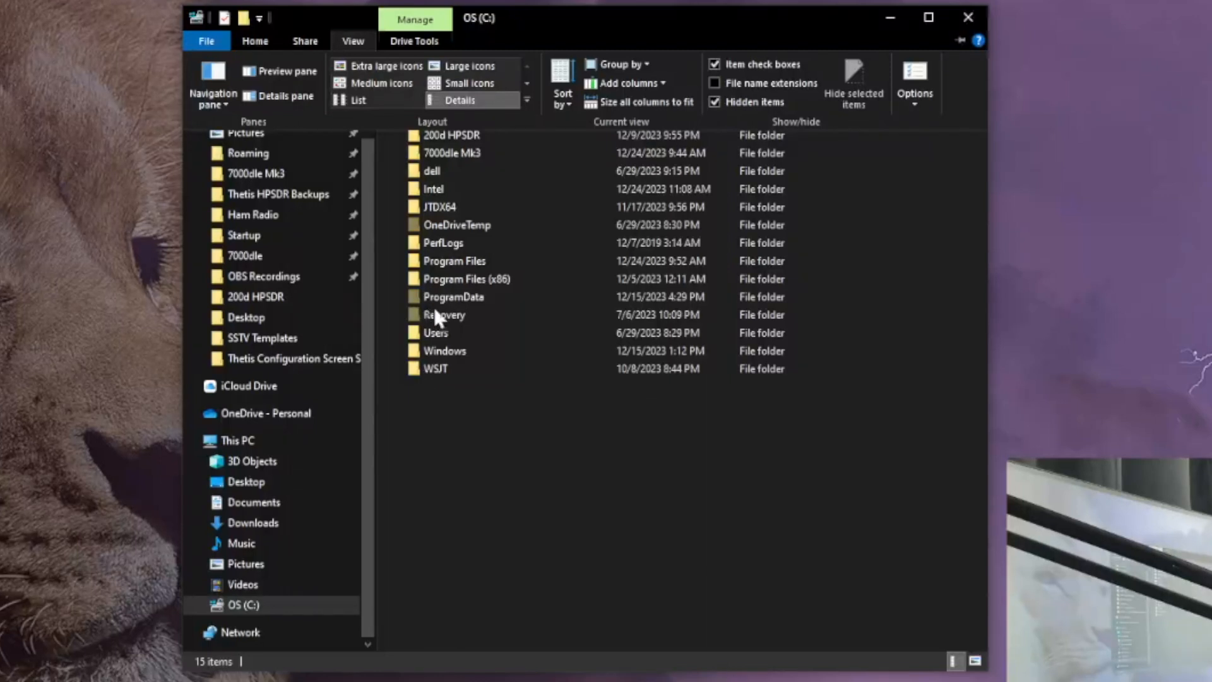
left_click(454, 297)
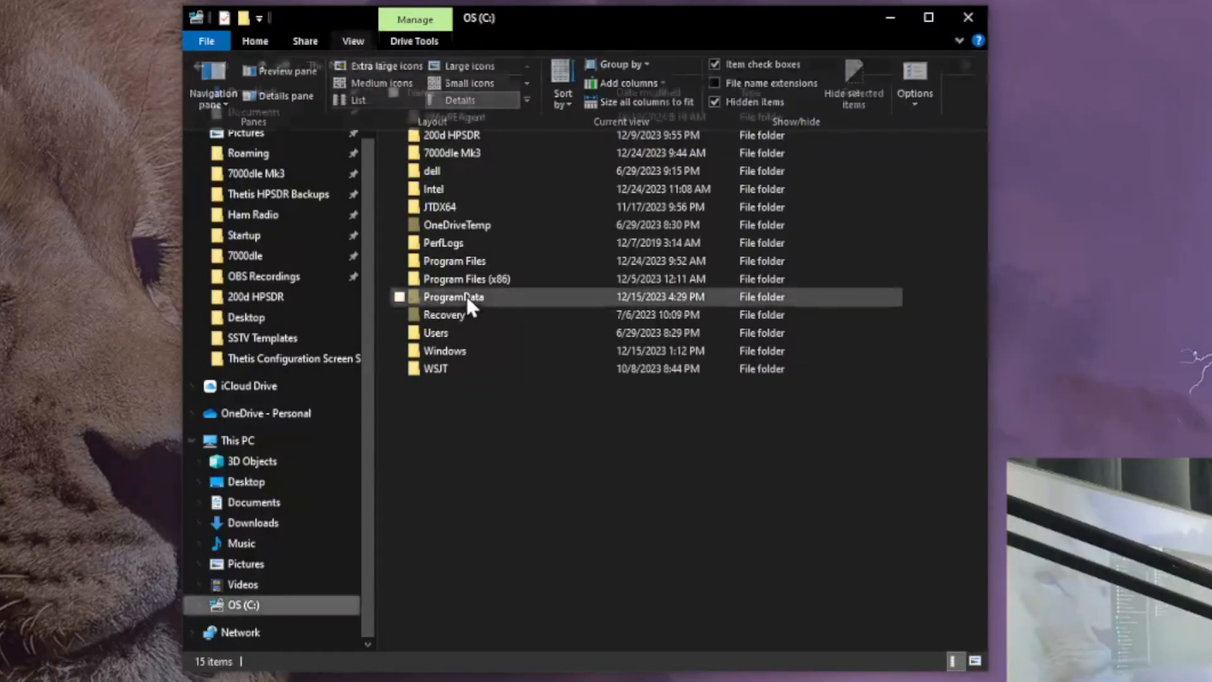
left_click(400, 297)
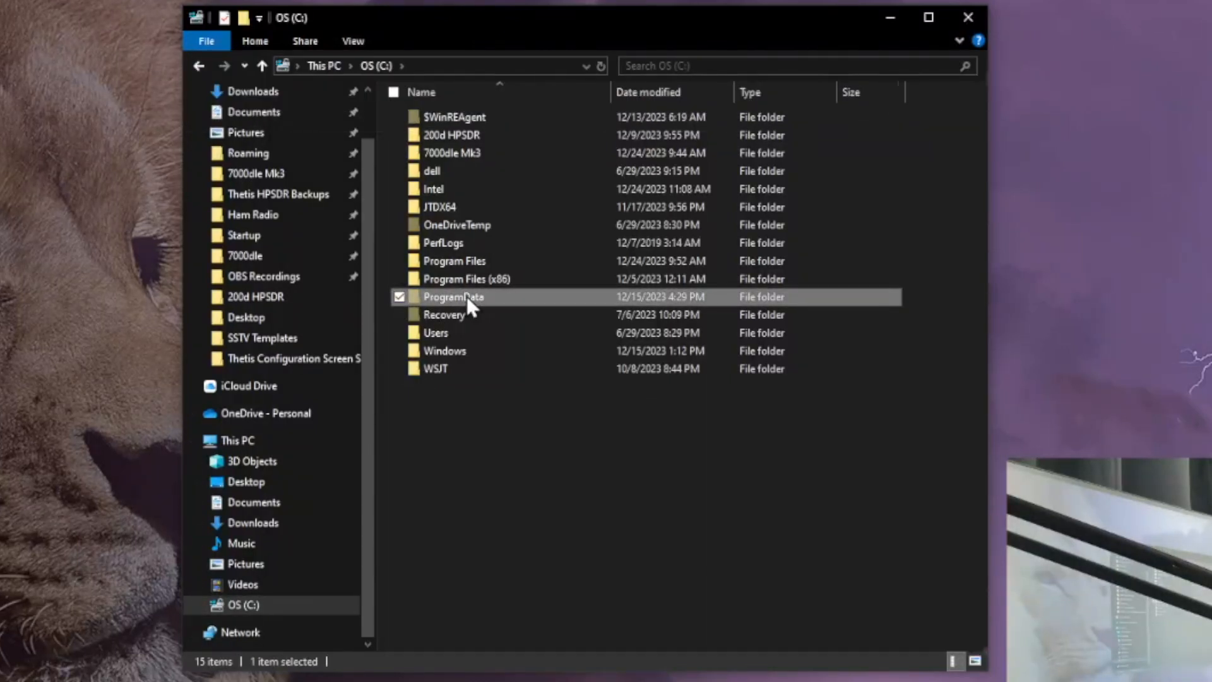
Drill into ProgramData\Microsoft\Windows\Start Menu\Programs
double_click(453, 296)
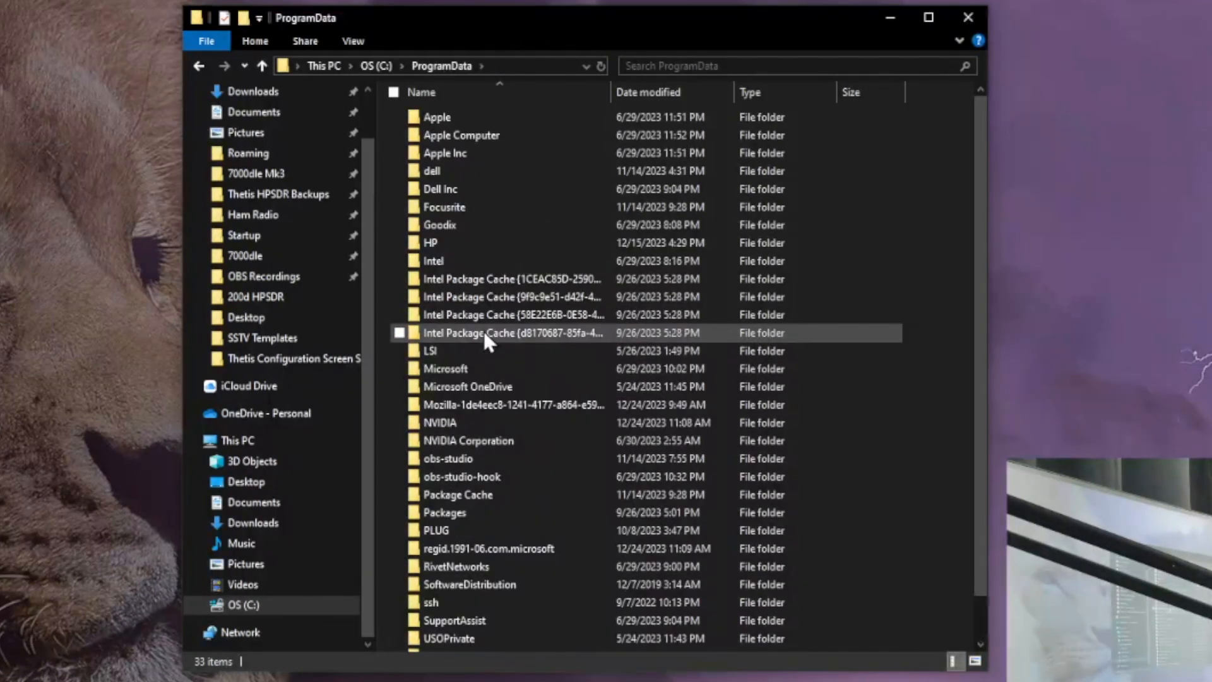
mouse_move(445, 368)
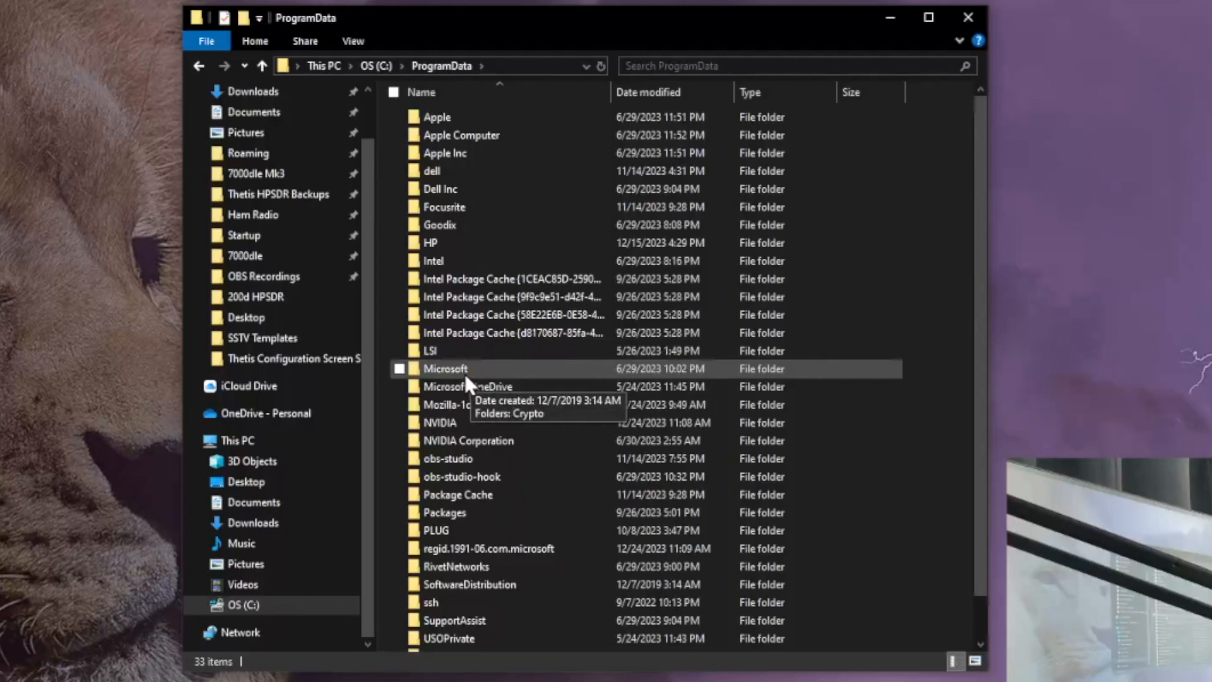
double_click(445, 368)
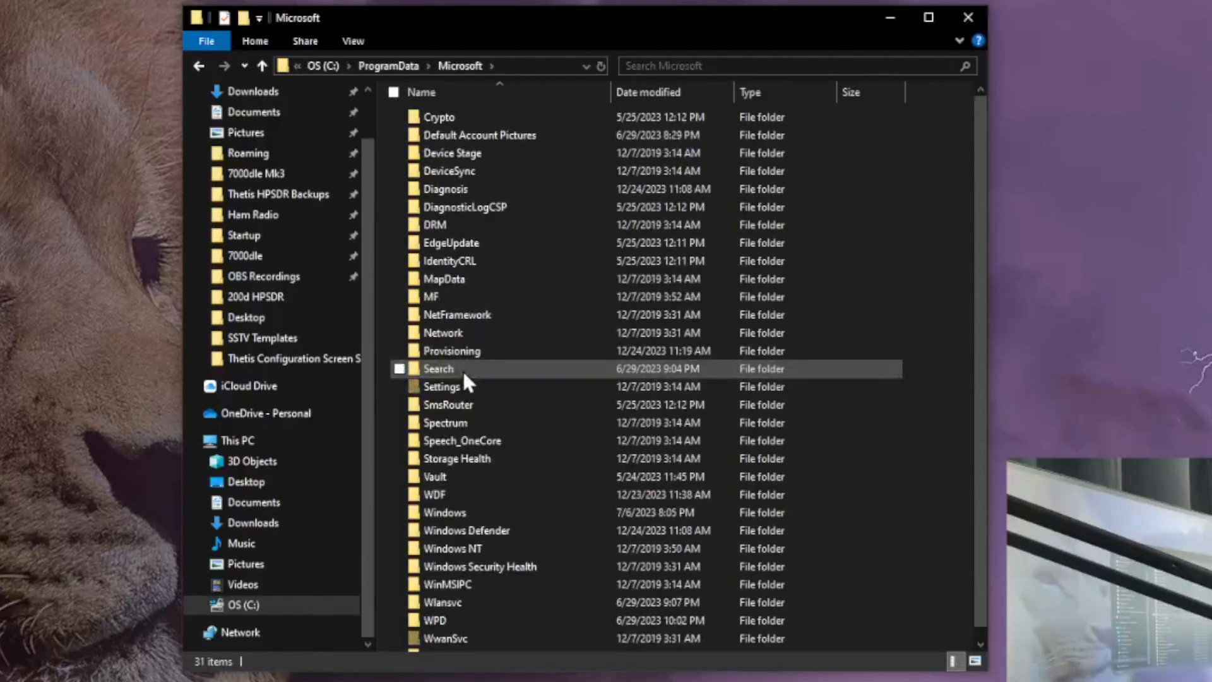
scroll("down", 3)
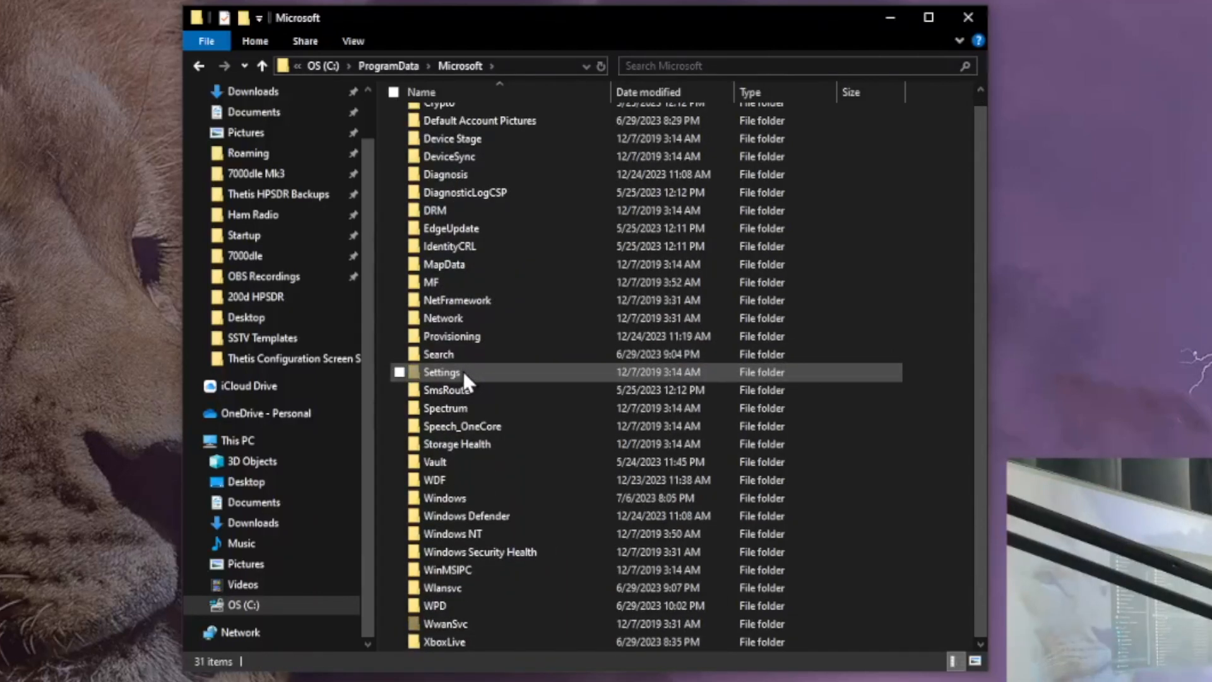
mouse_move(460, 499)
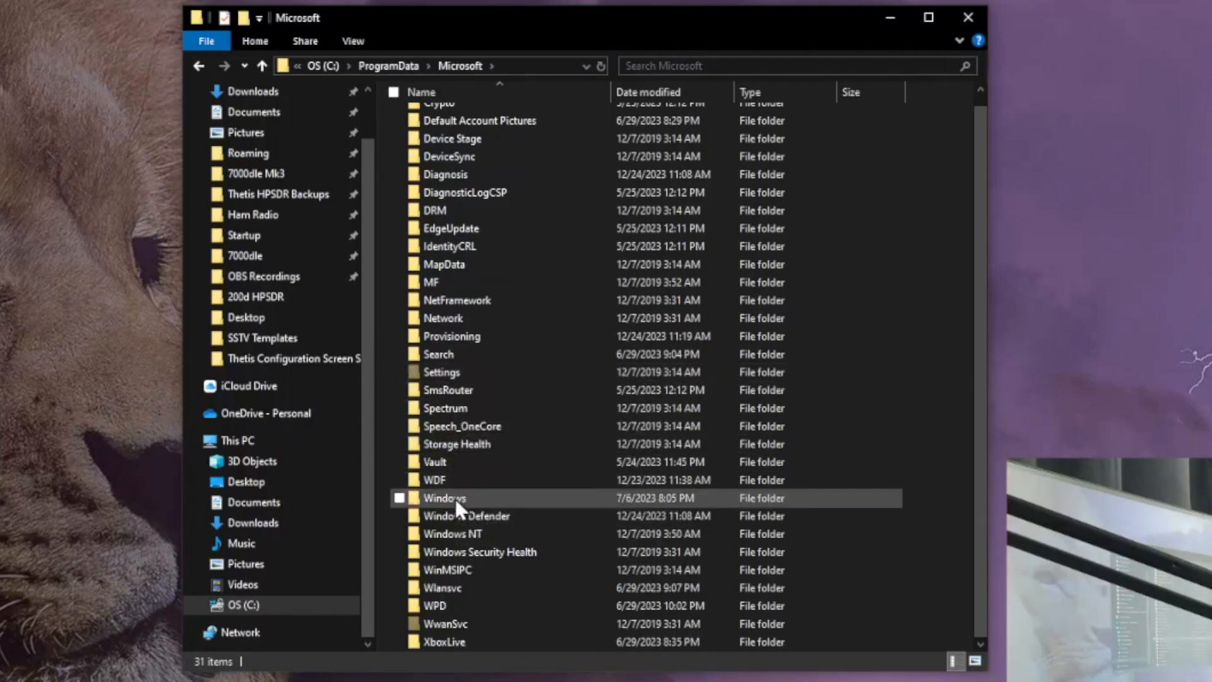
double_click(445, 497)
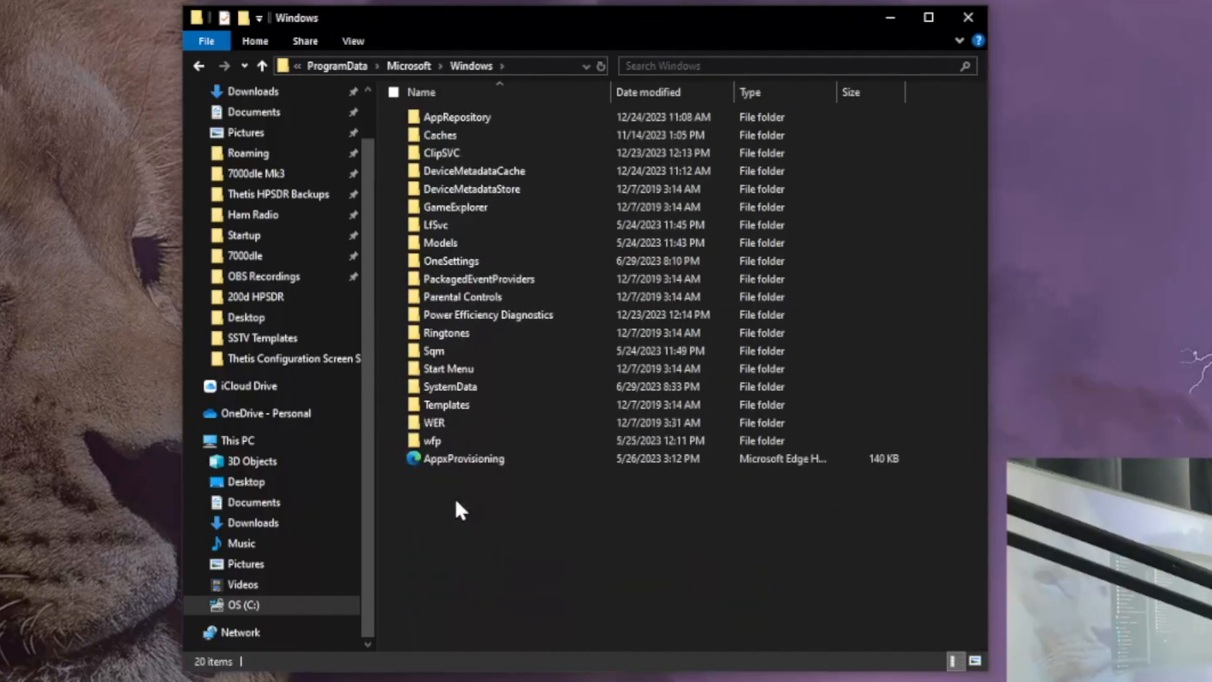
mouse_move(479, 404)
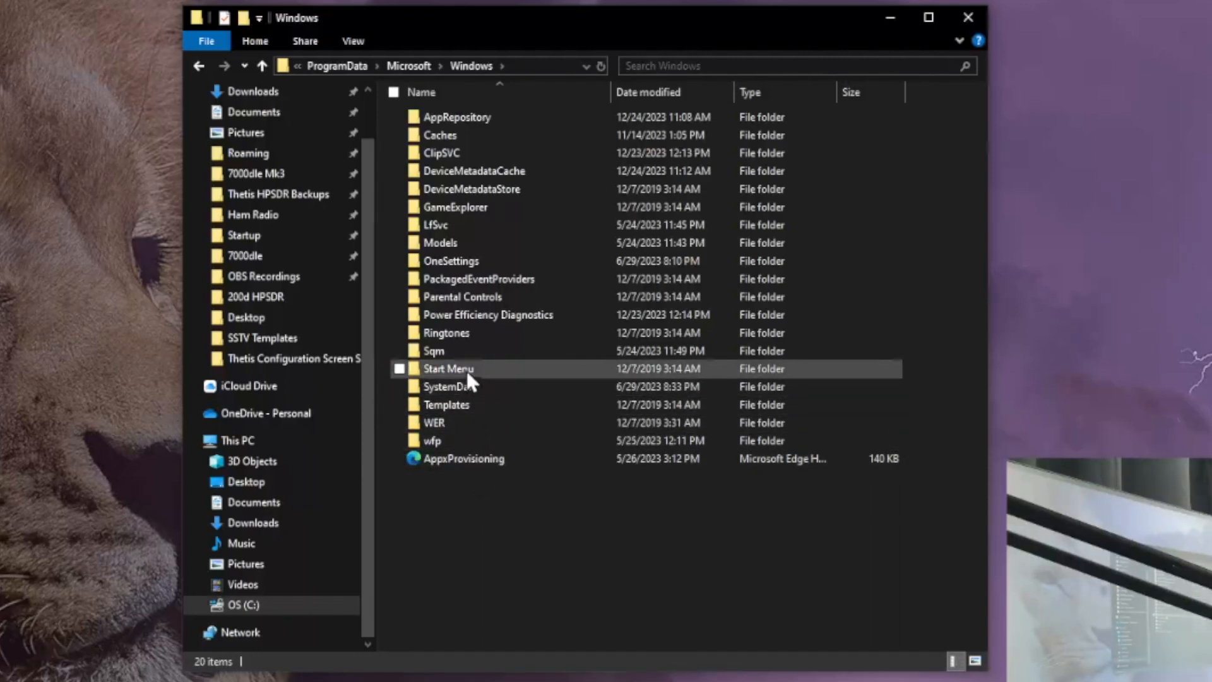
double_click(448, 369)
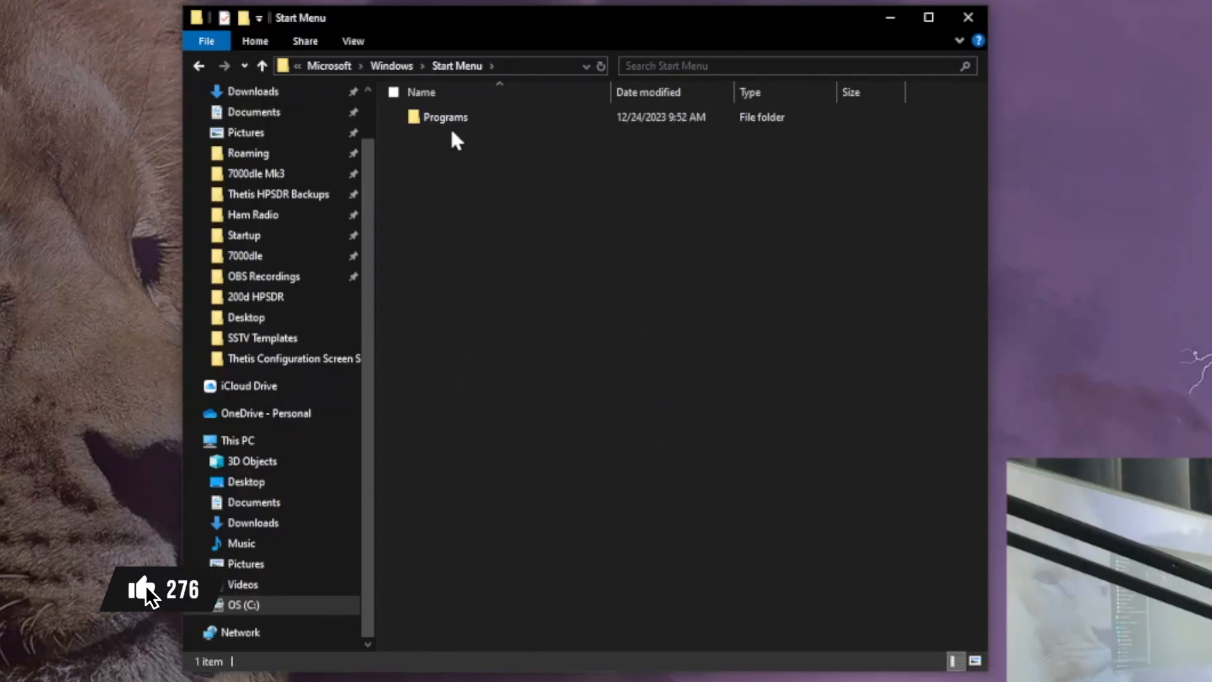
double_click(445, 117)
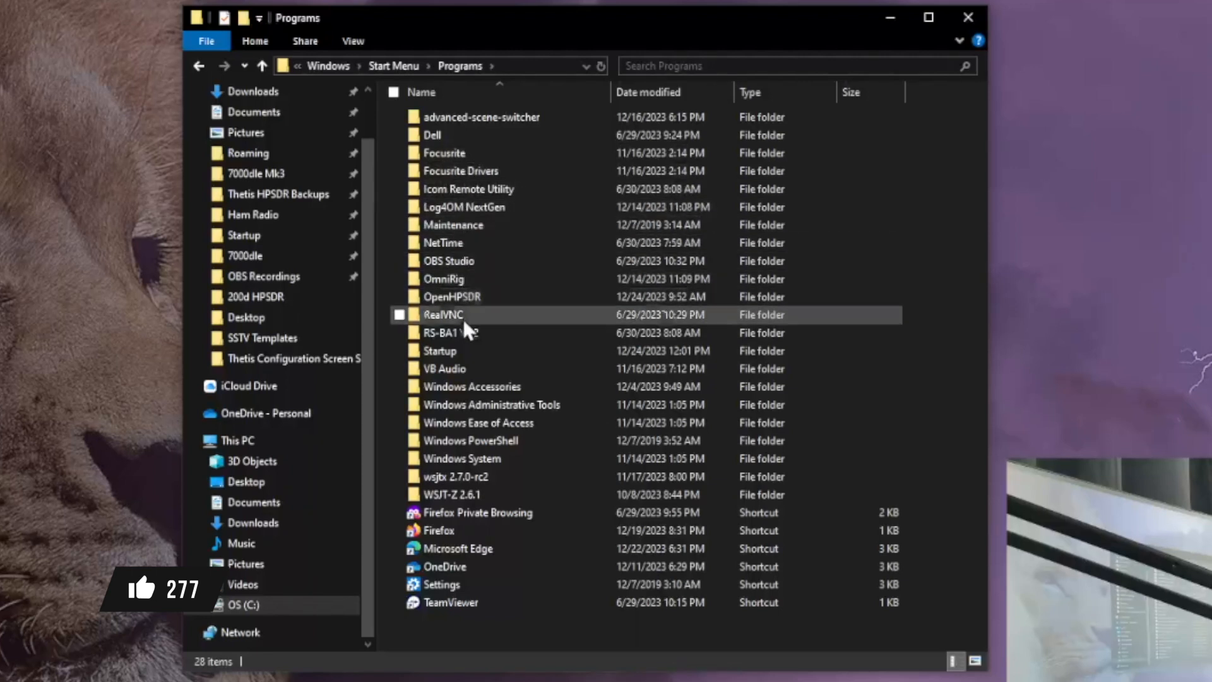
mouse_move(454, 351)
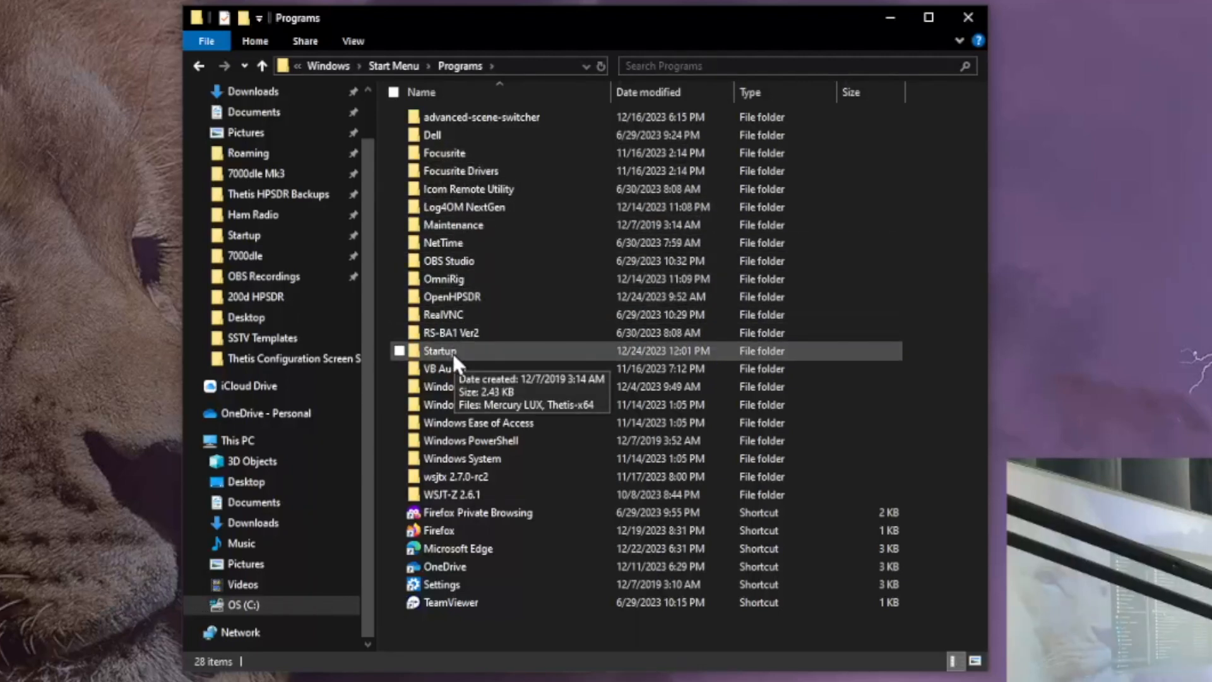
double_click(439, 351)
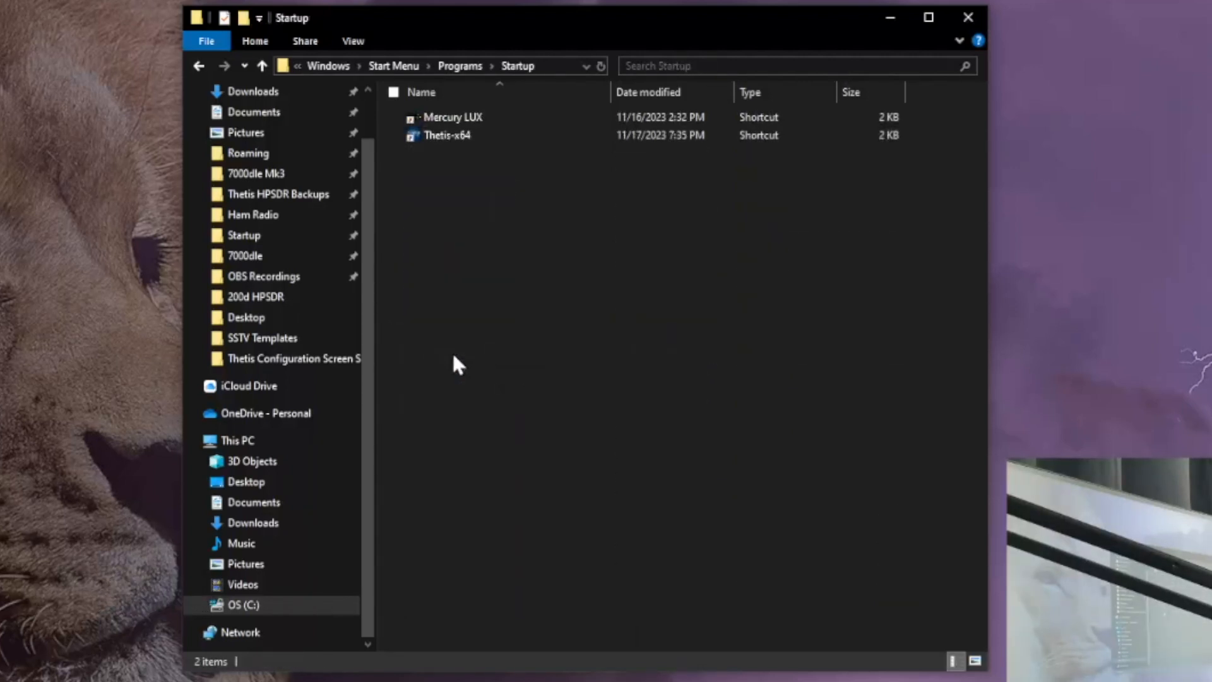
mouse_move(433, 224)
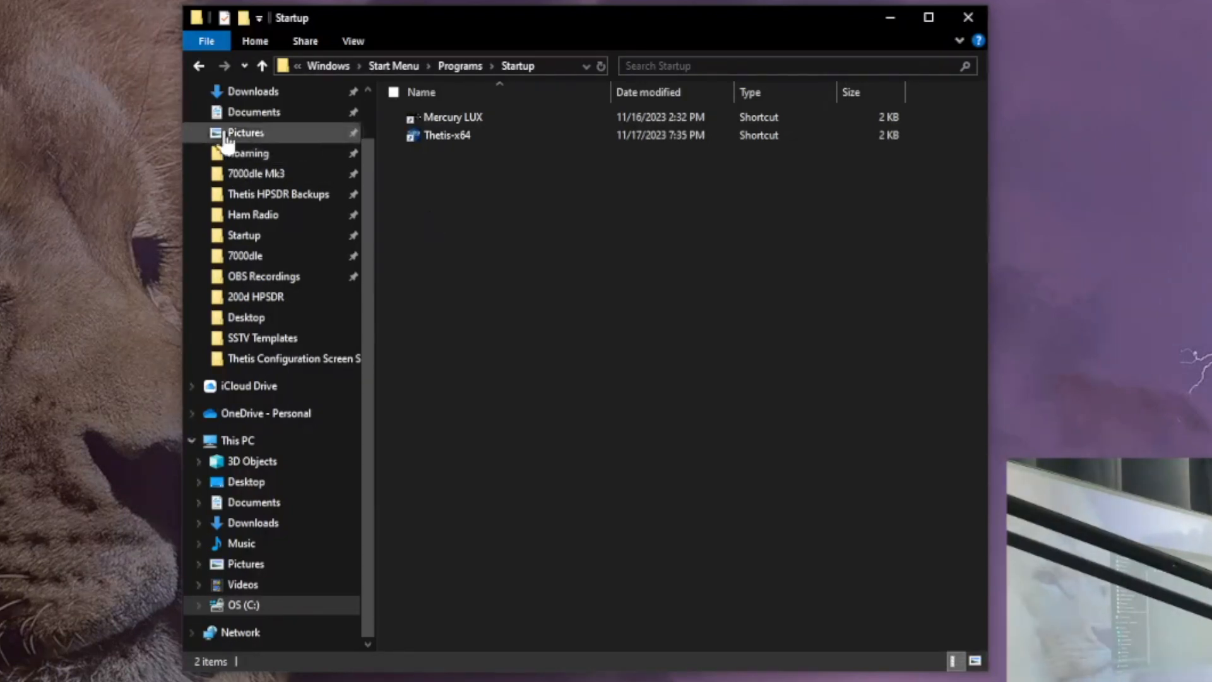
left_click(199, 65)
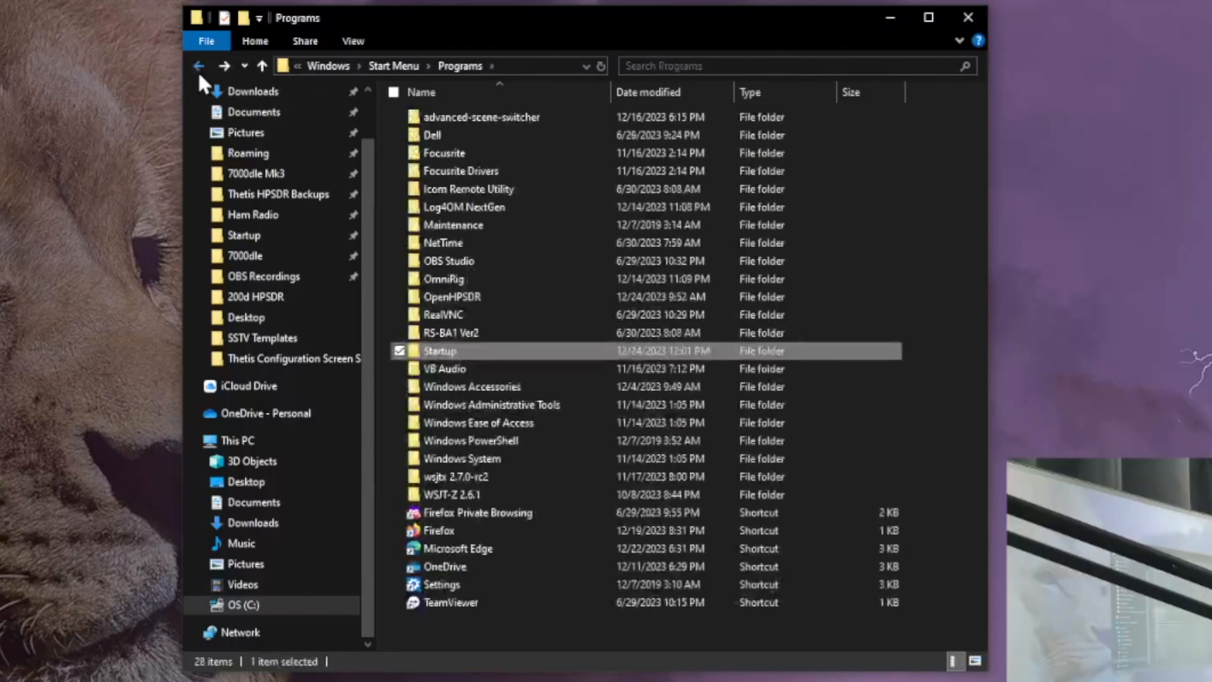
mouse_move(440, 359)
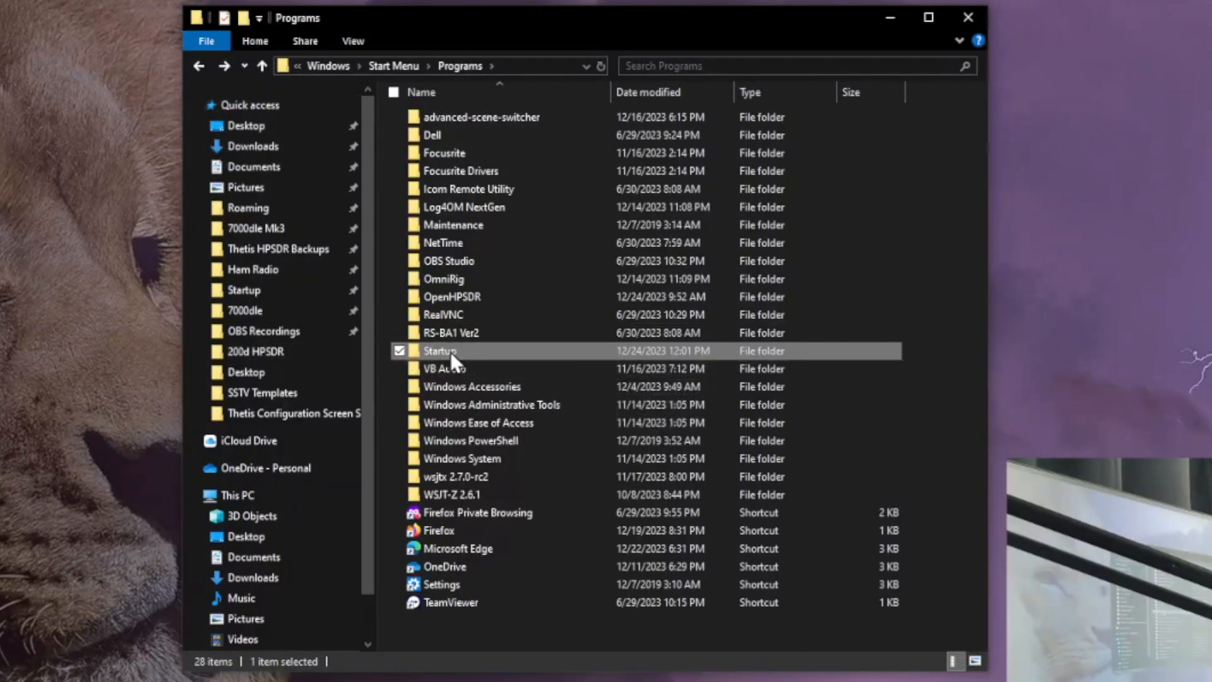
Open the all-users Startup folder via its context menu
right_click(441, 350)
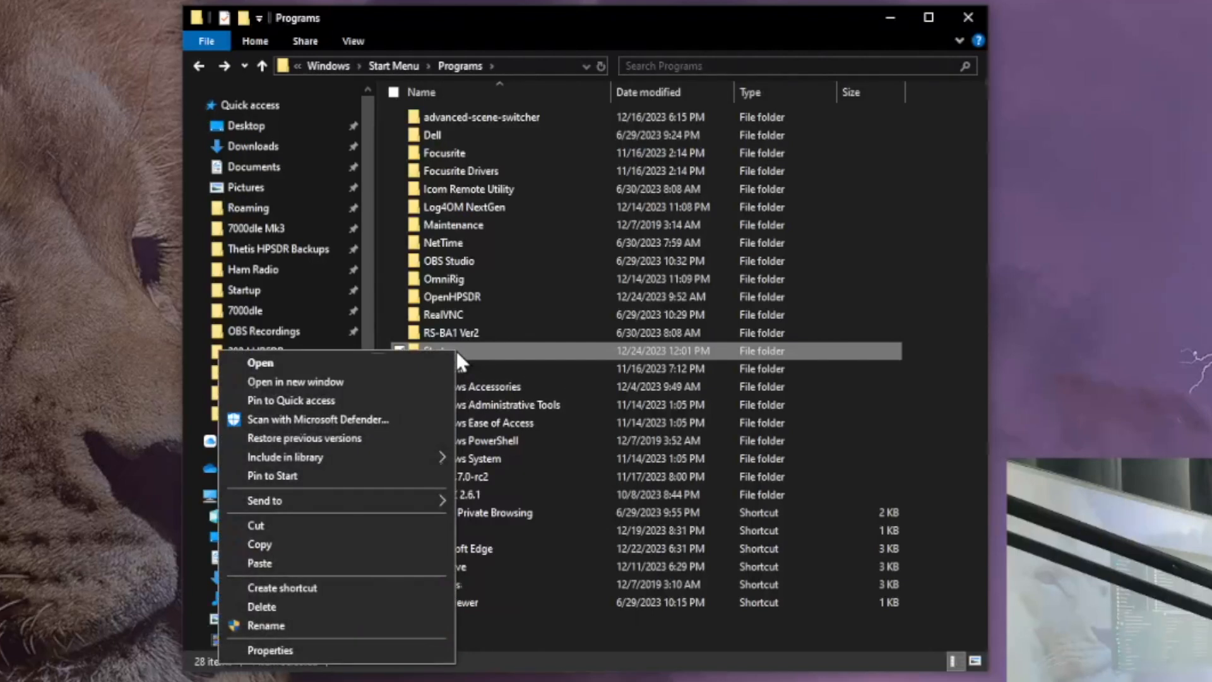
mouse_move(317, 400)
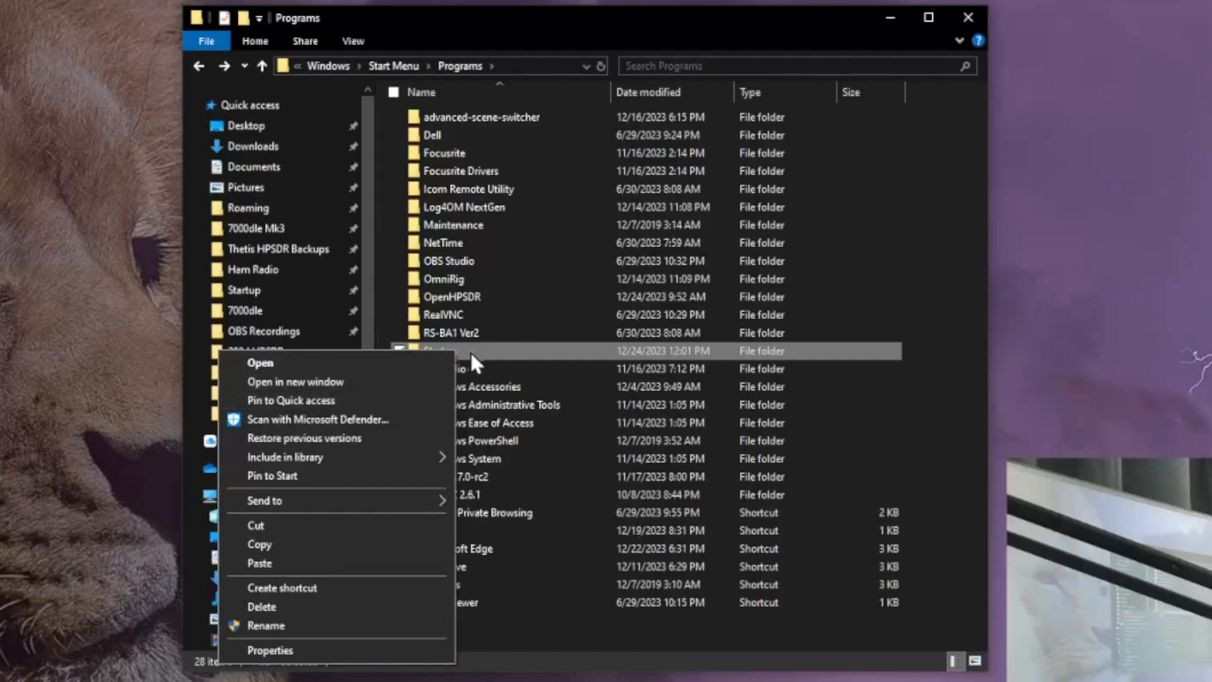
left_click(264, 626)
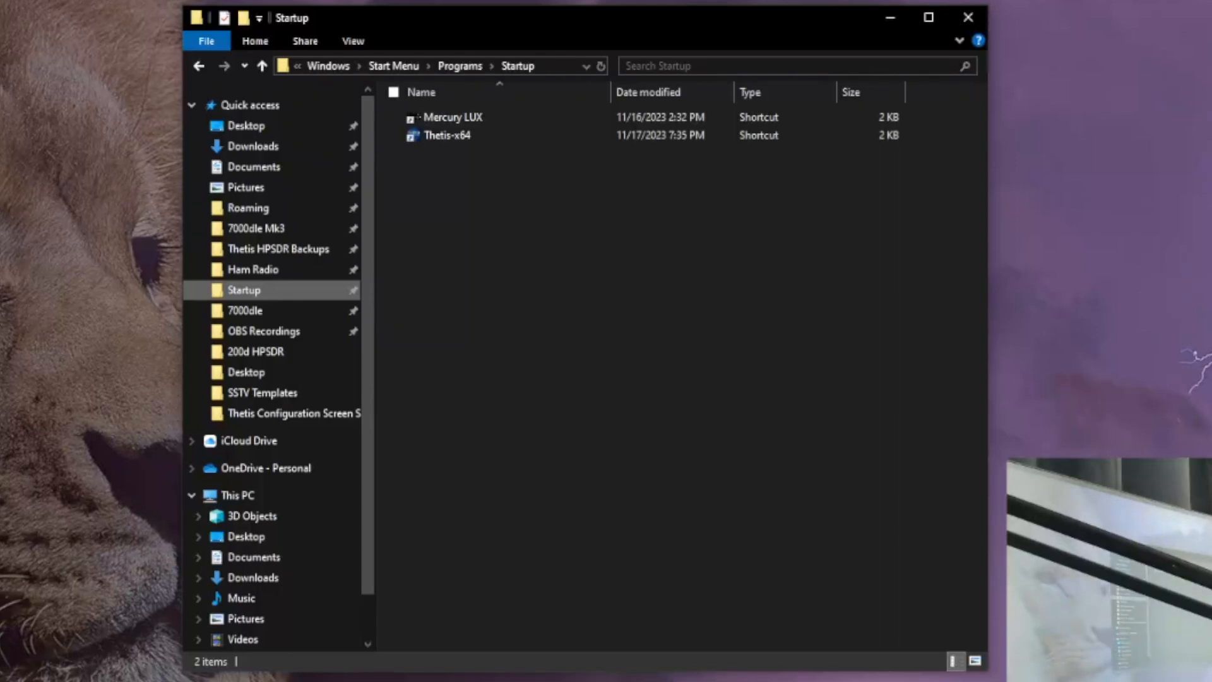
Replace the old Thetis-x64 shortcut with the desktop copy, granting administrator permission
left_click(447, 135)
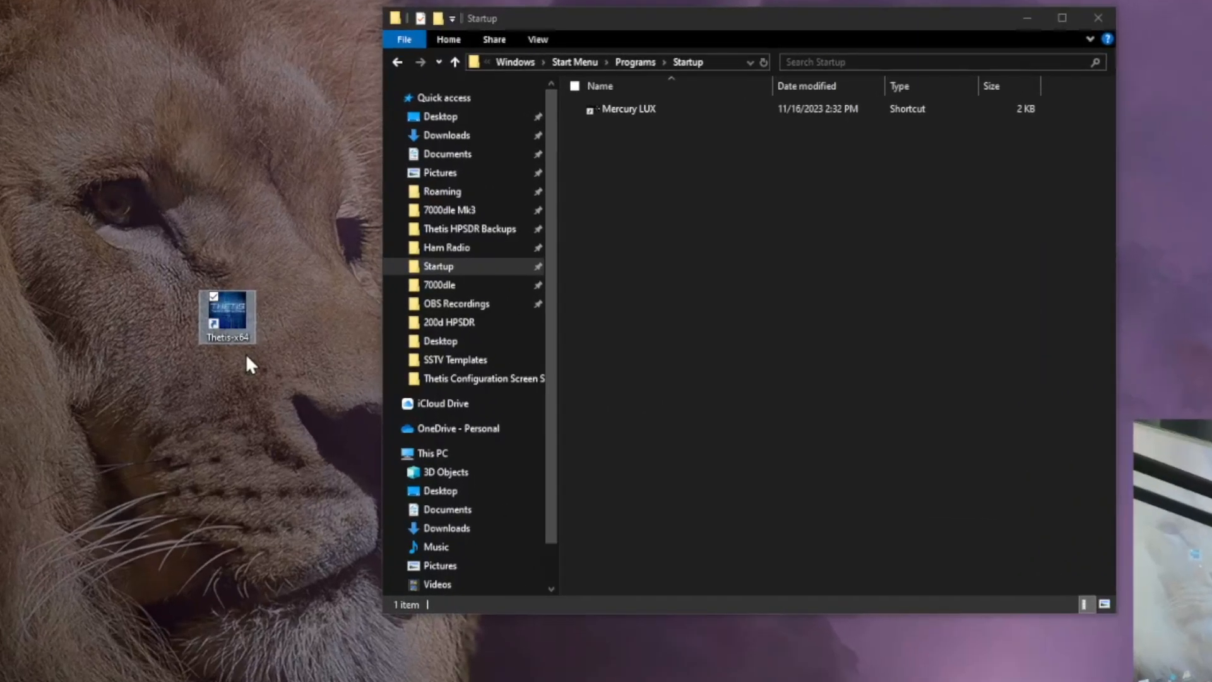
mouse_move(235, 334)
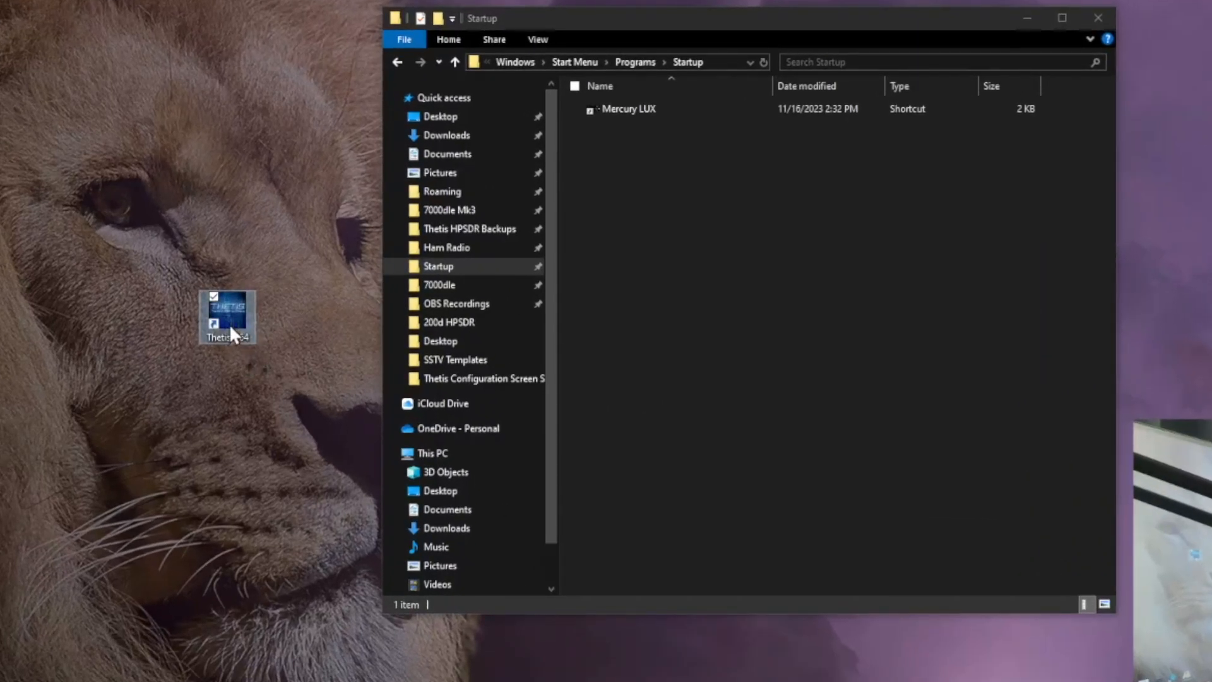
right_click(227, 317)
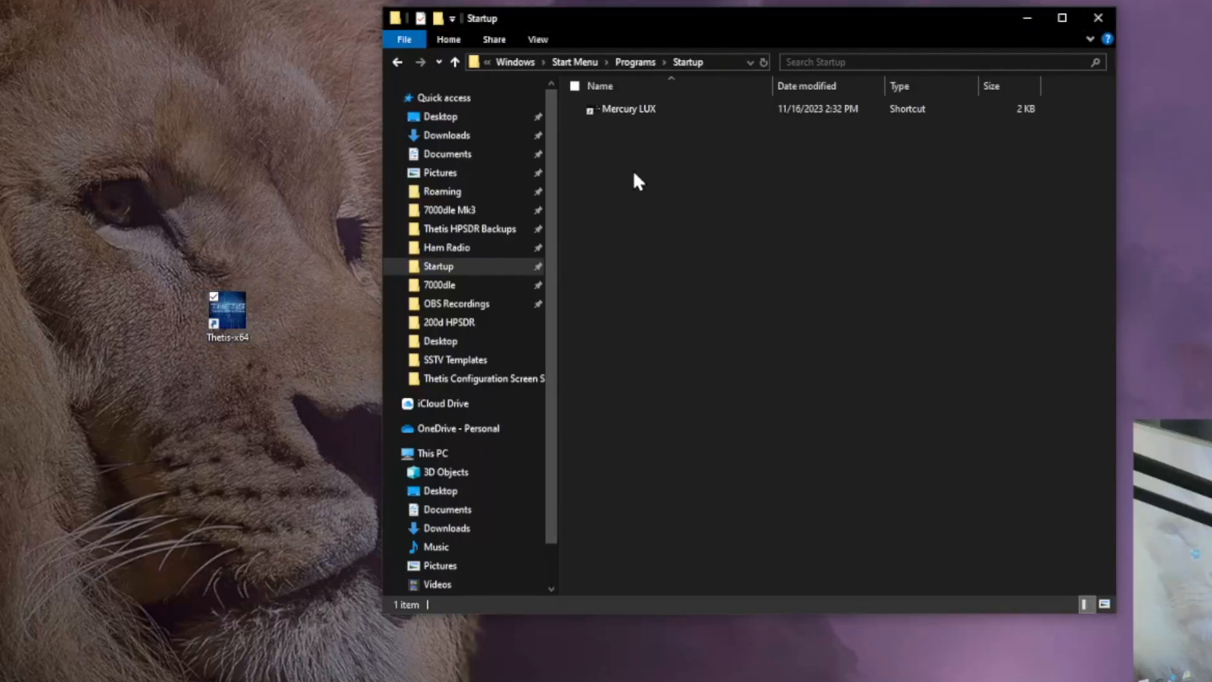
right_click(638, 180)
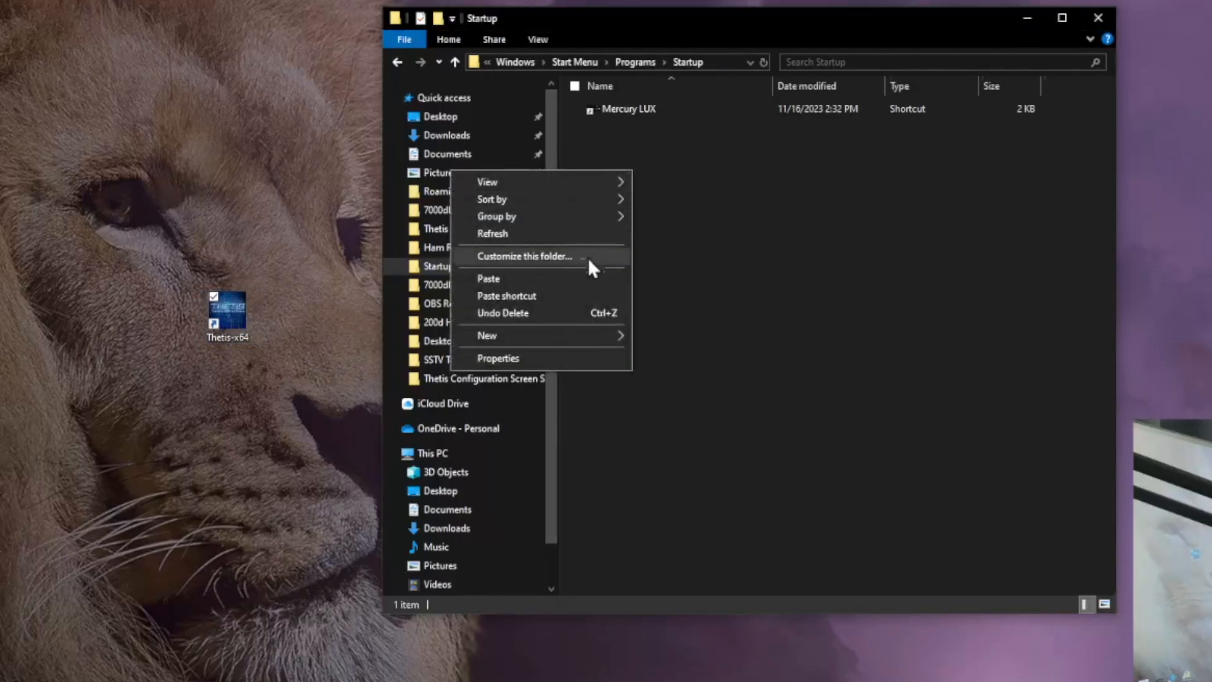
left_click(488, 278)
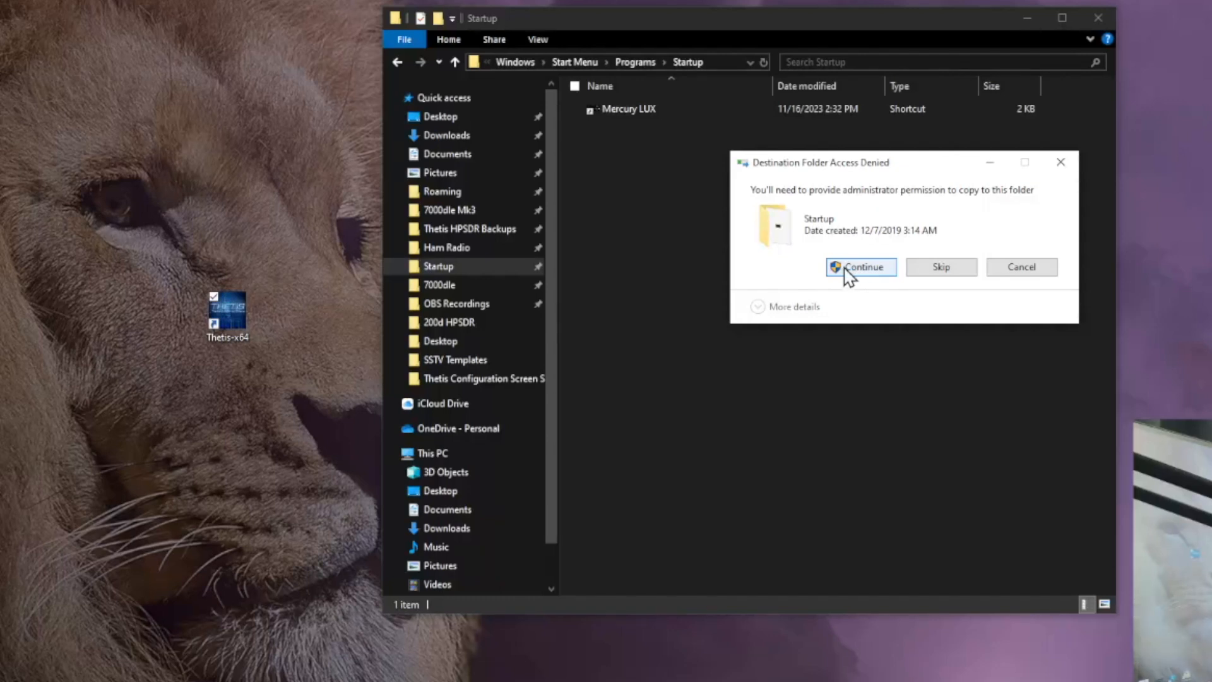
left_click(861, 266)
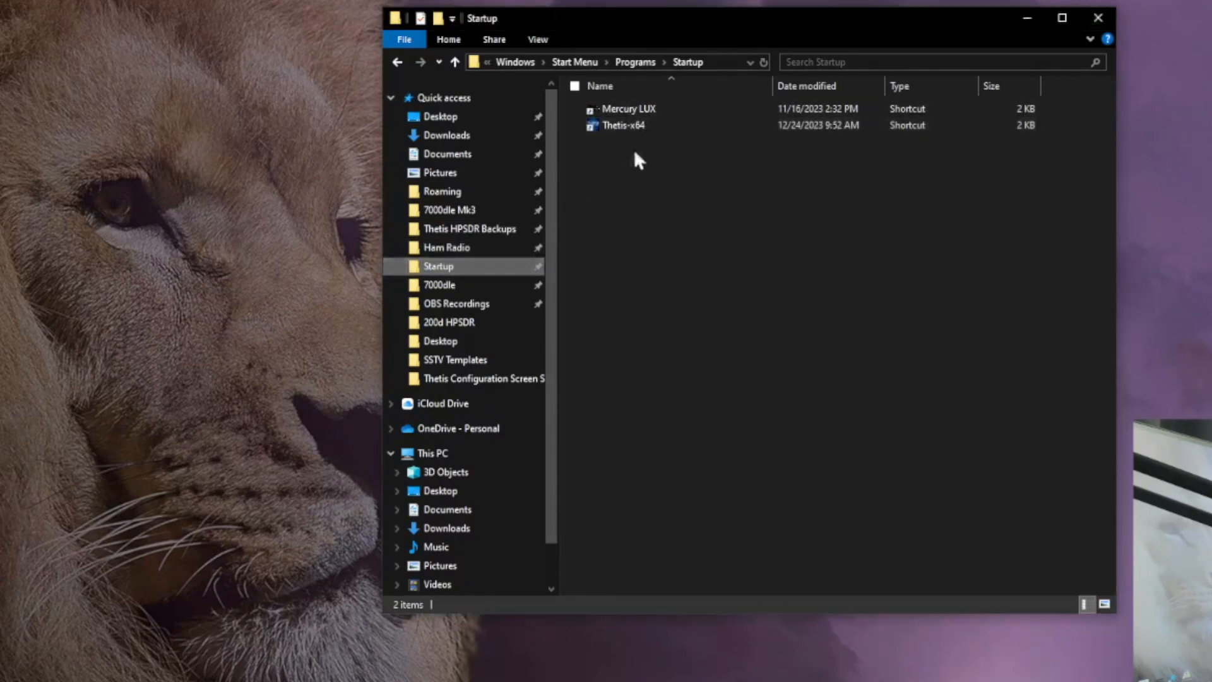
mouse_move(990, 82)
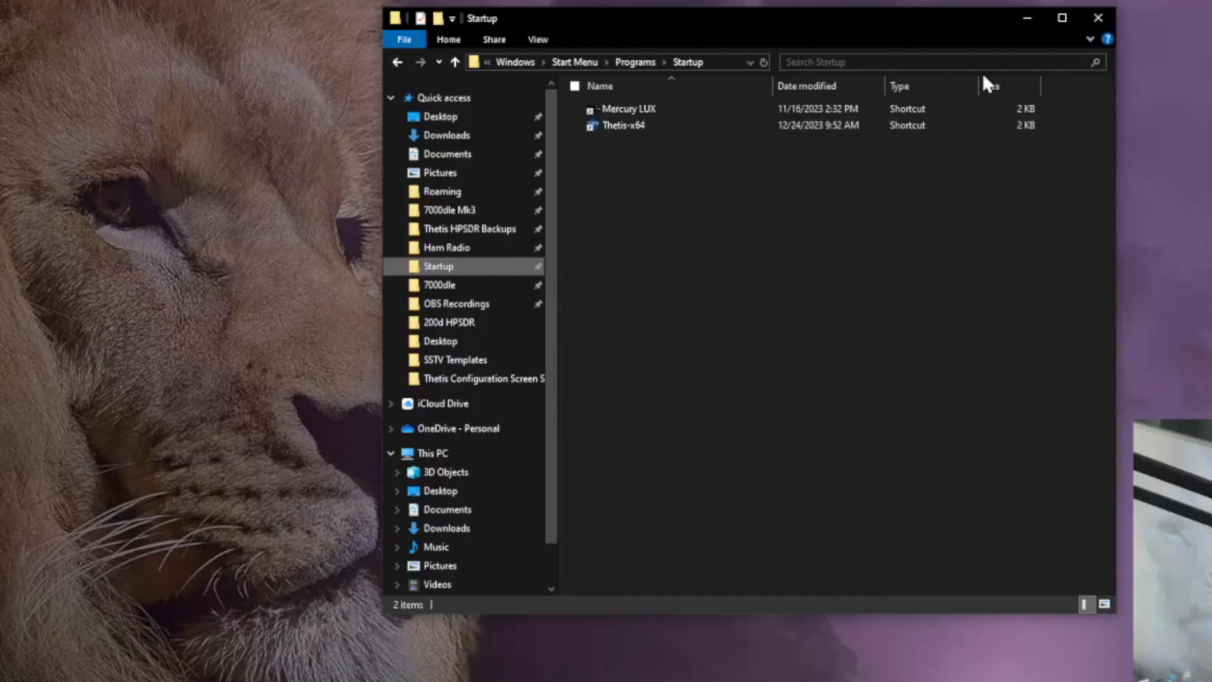
left_click(628, 108)
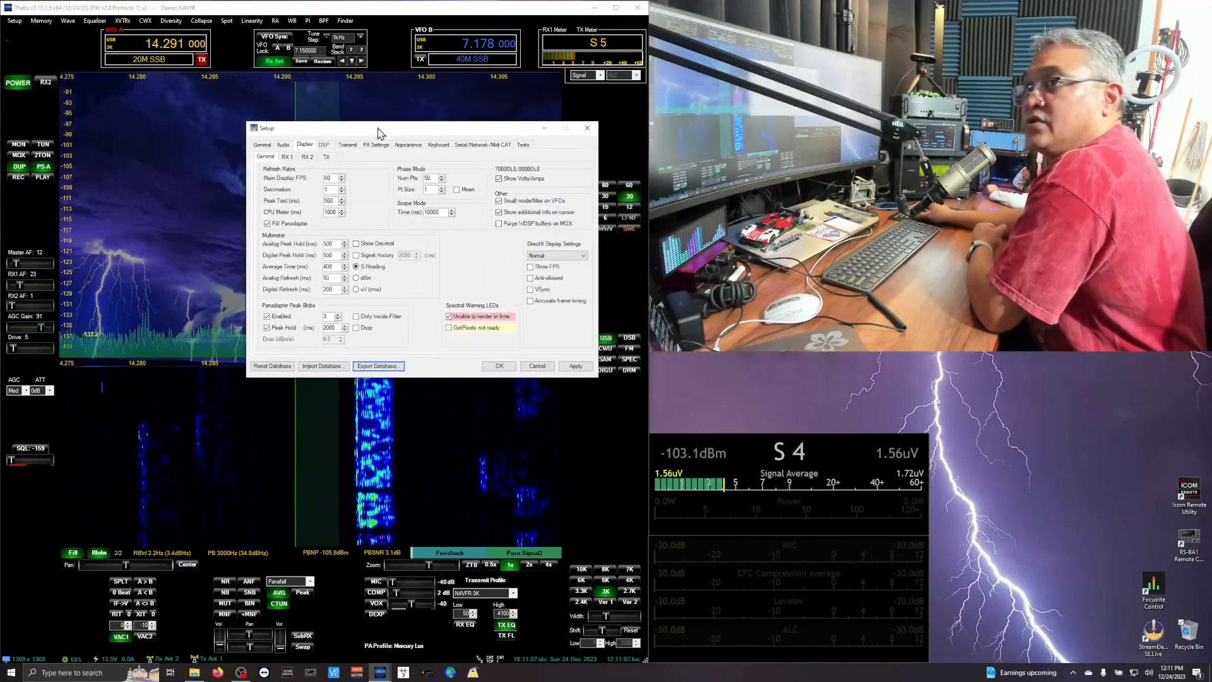
Enable Purge WDSP buffers on MOX in Display settings and close Setup
left_click_drag(379, 128, 255, 286)
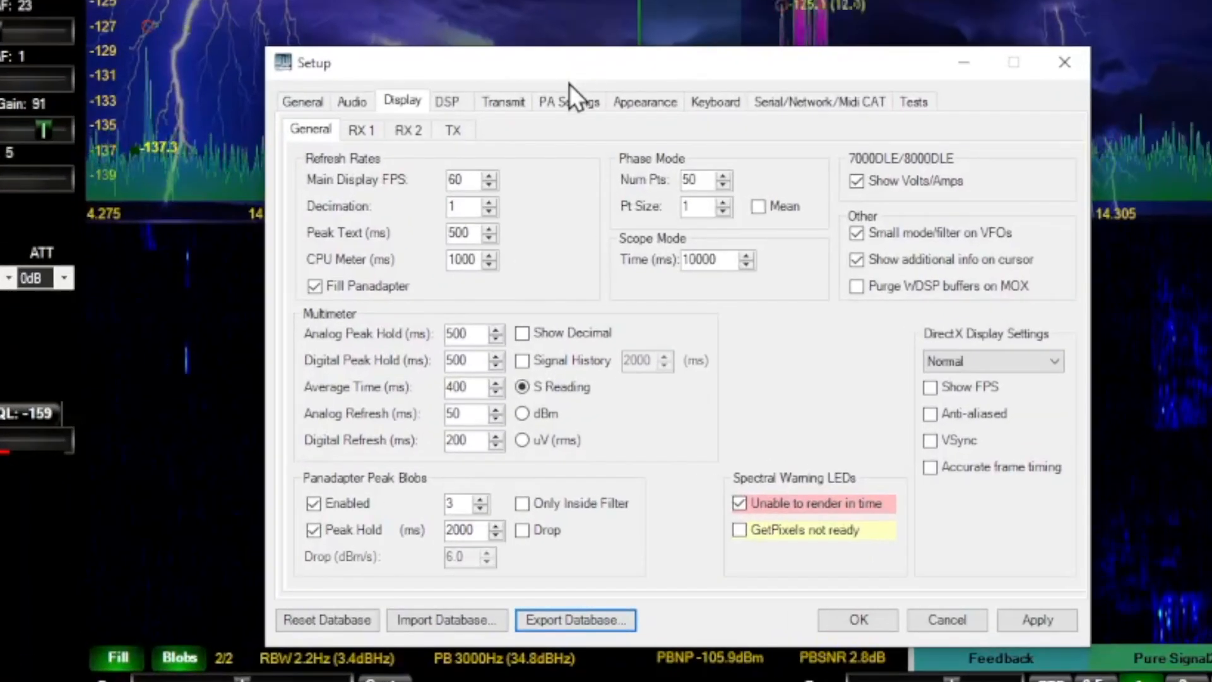
mouse_move(390, 101)
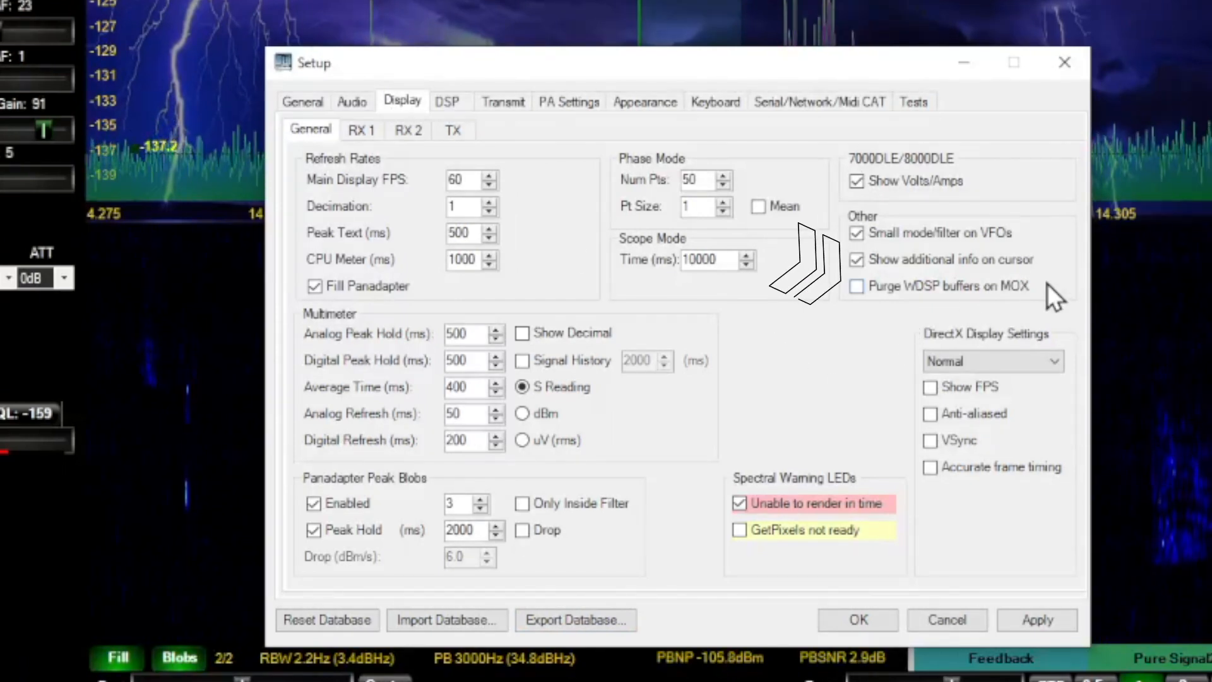
mouse_move(909, 317)
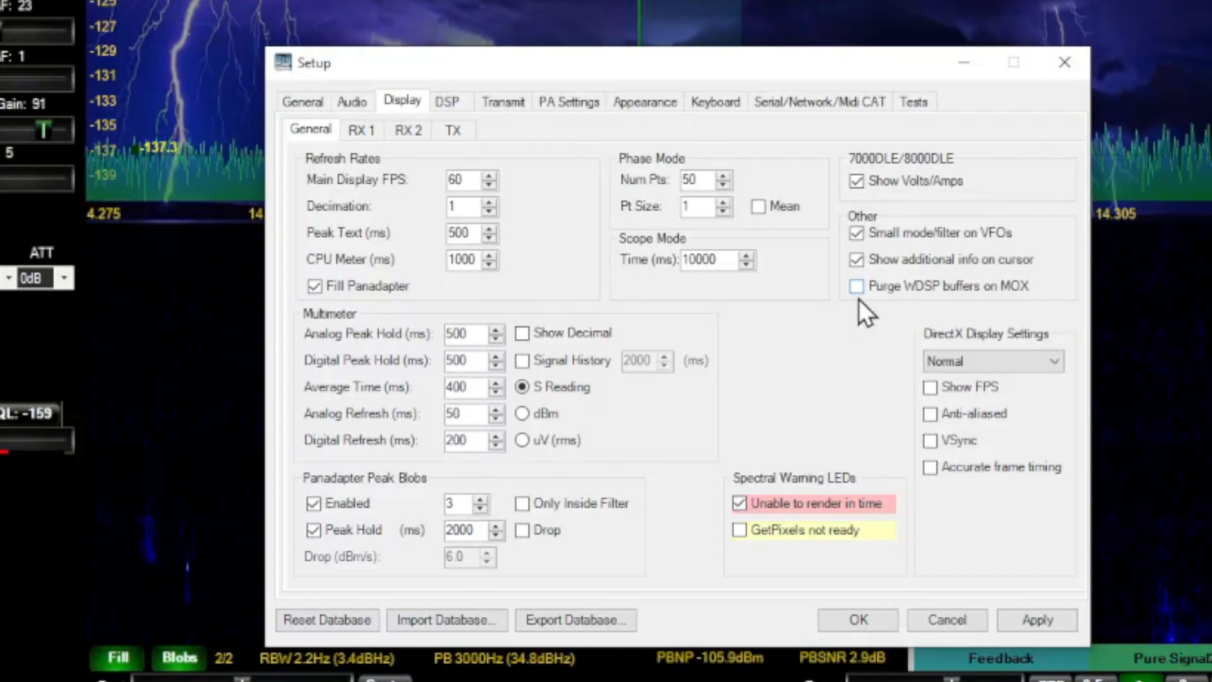
left_click(856, 285)
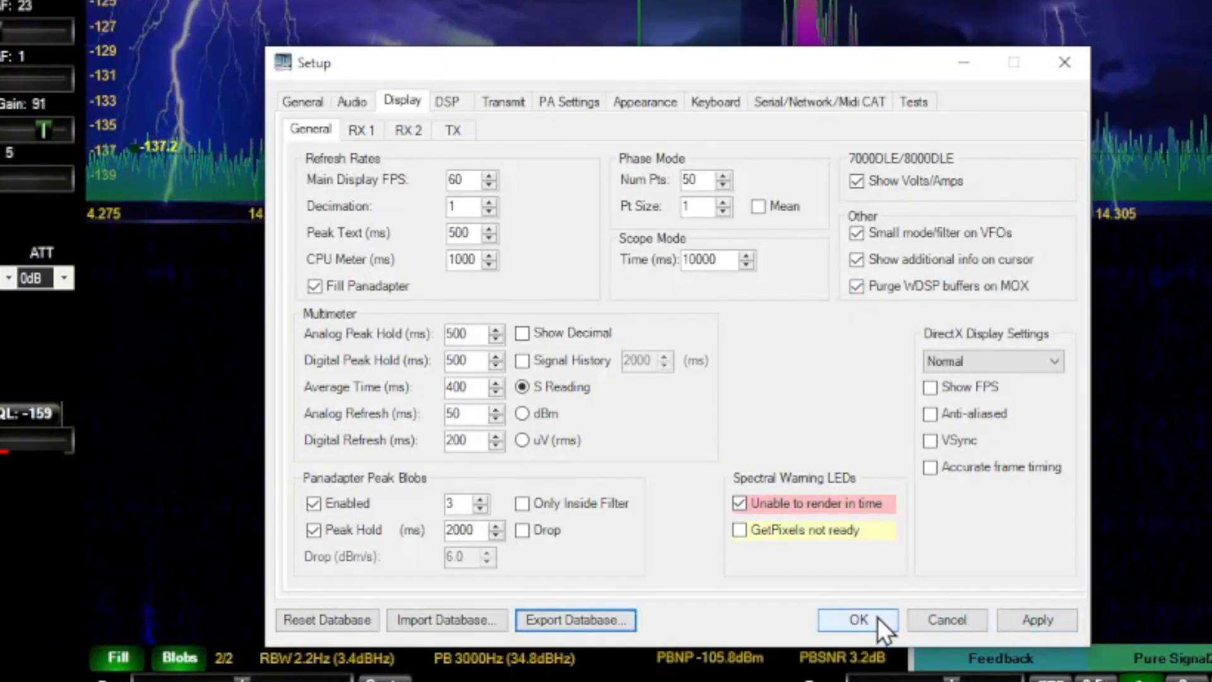
left_click(856, 619)
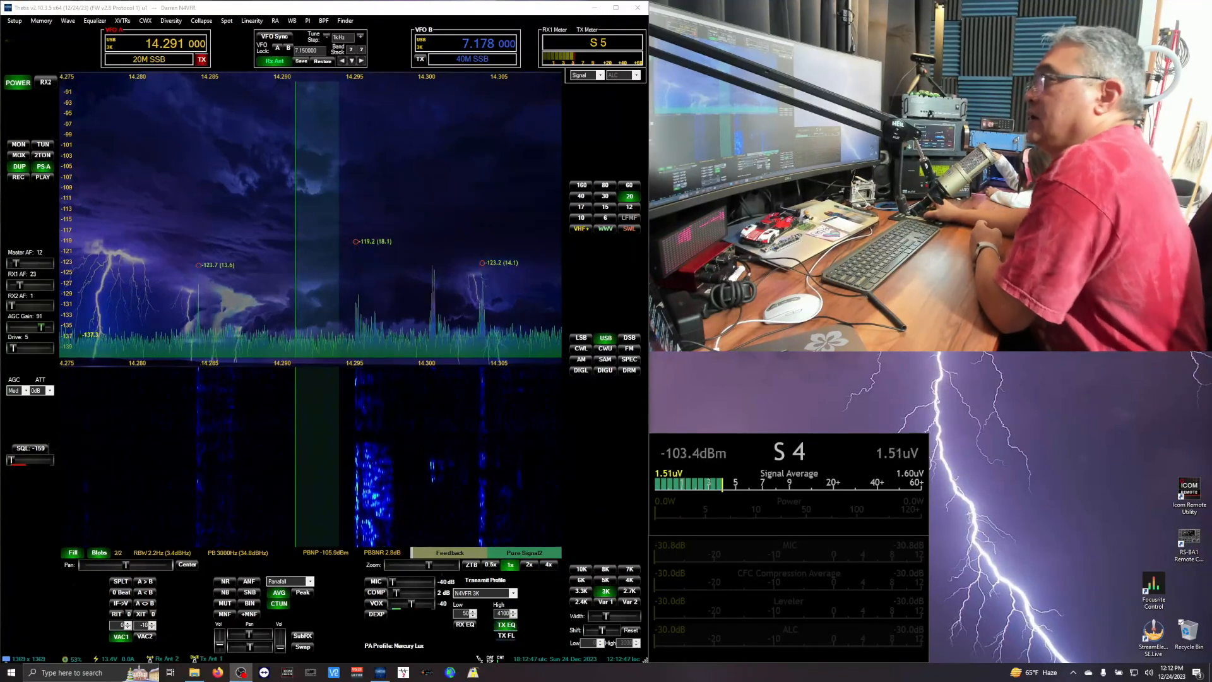
Check Auto Power On at start up on General > Options-2, then close Setup
left_click(14, 21)
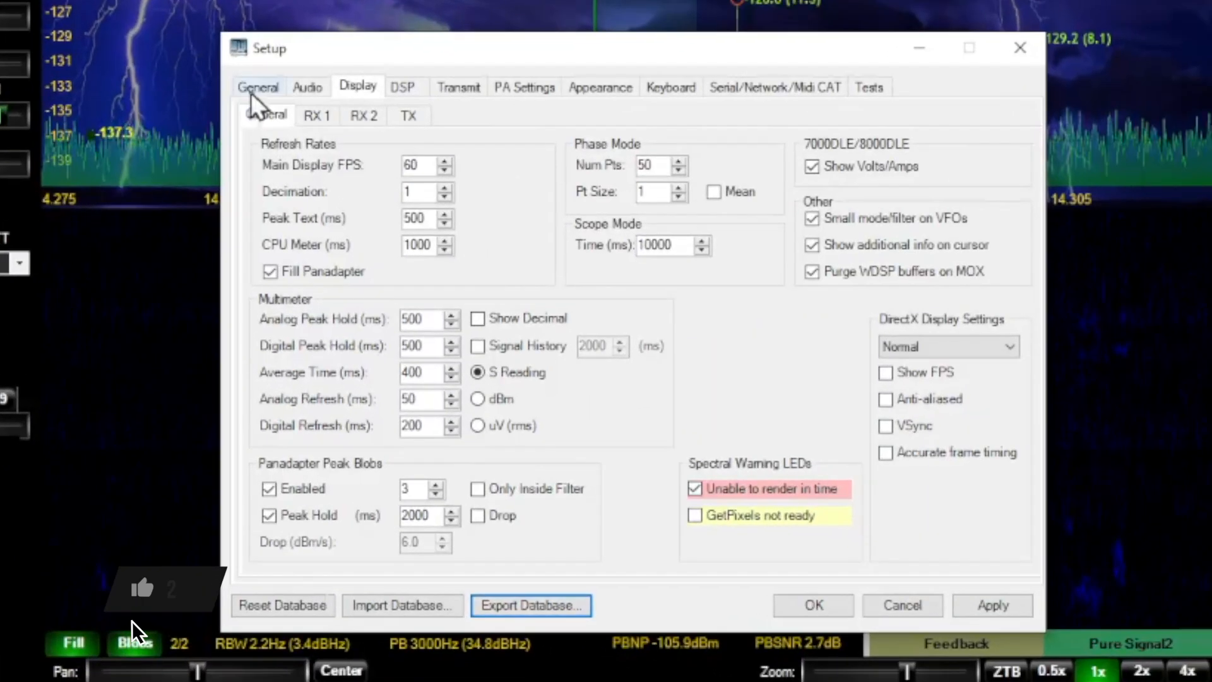
left_click(258, 85)
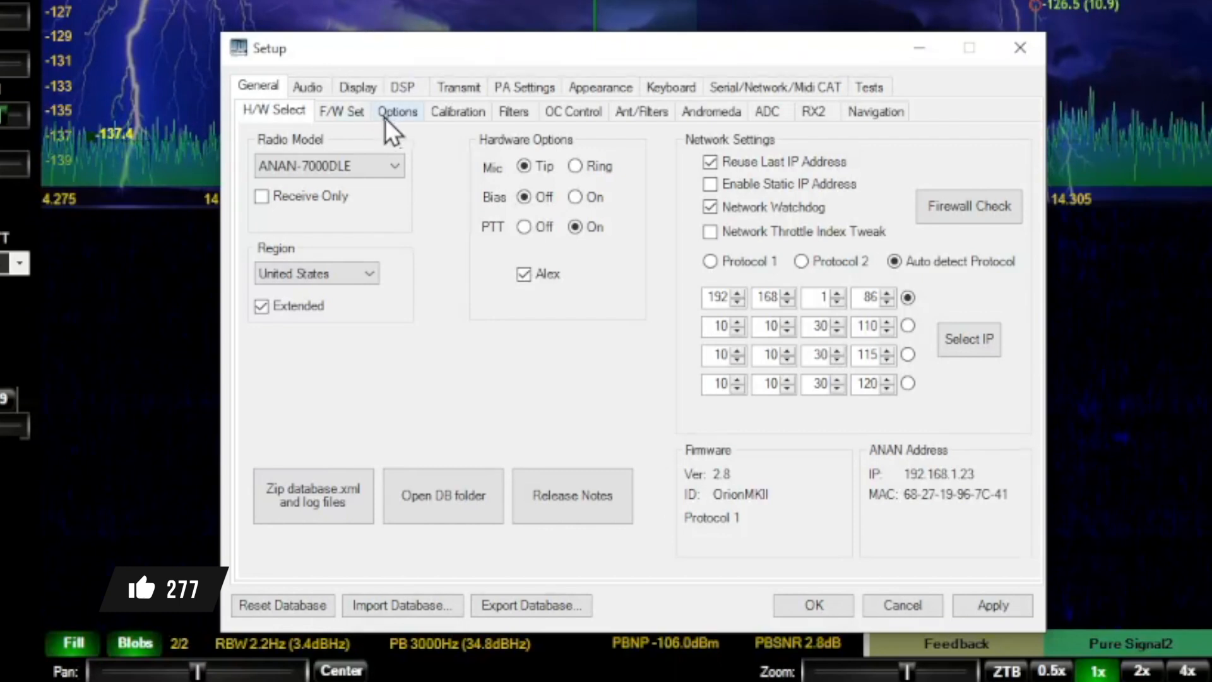
left_click(397, 110)
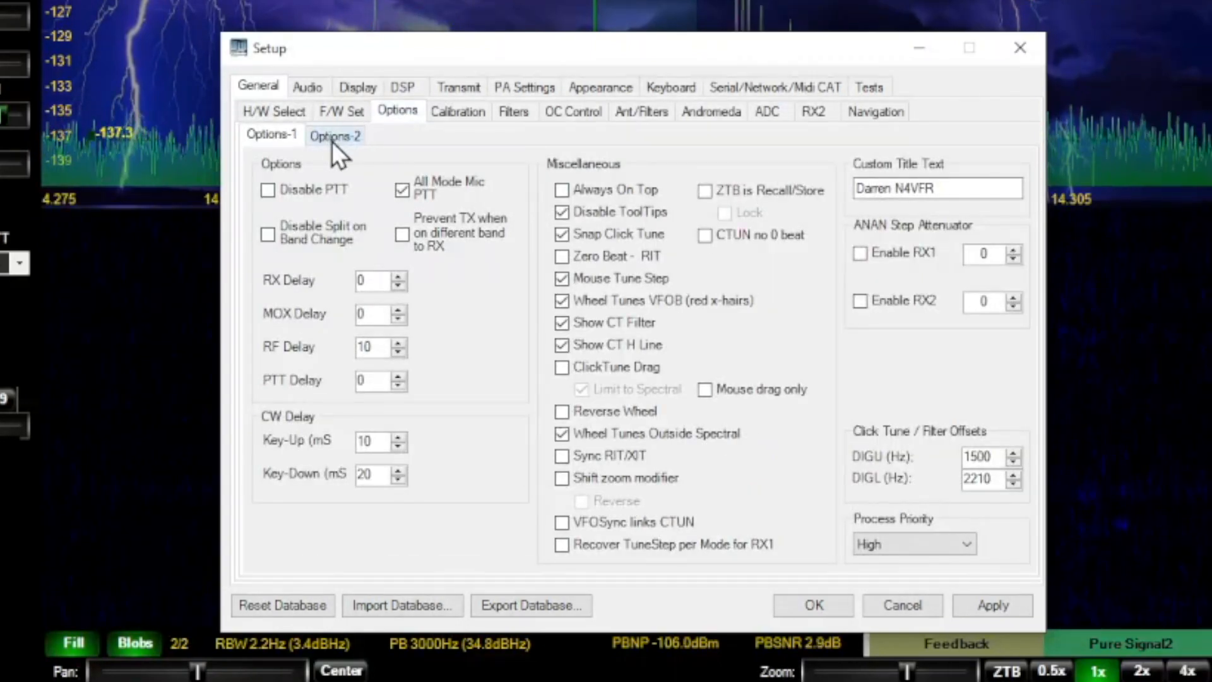
left_click(335, 136)
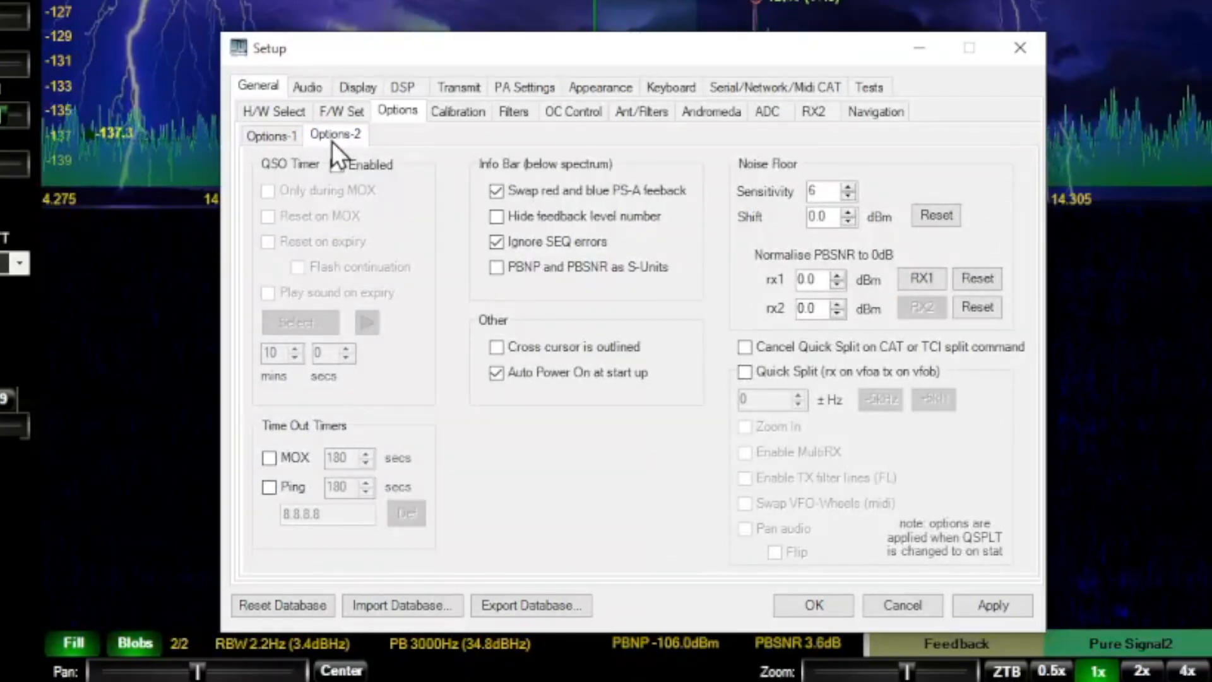
mouse_move(560, 329)
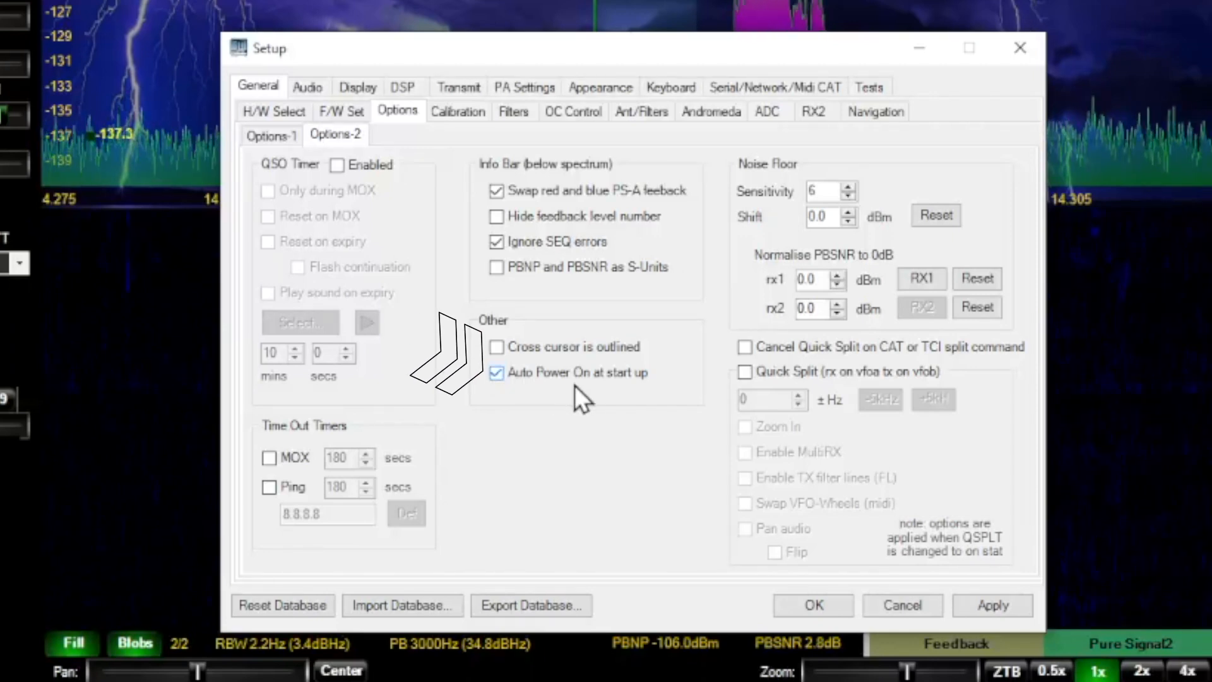
mouse_move(646, 402)
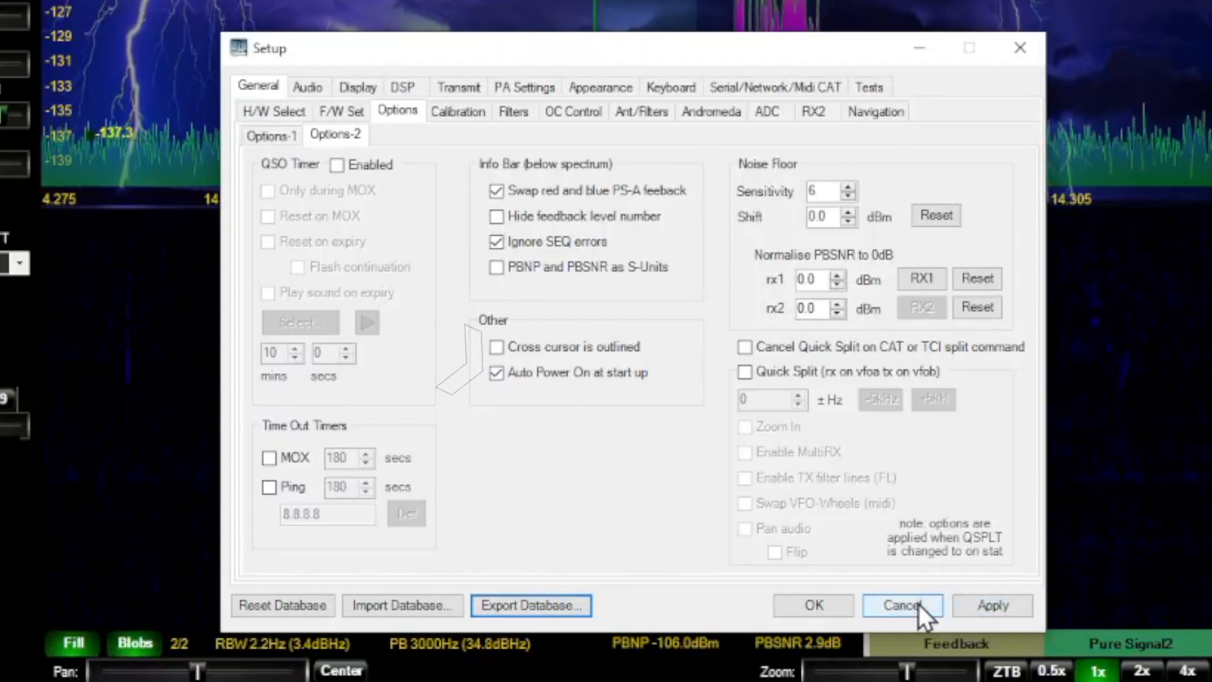
left_click(902, 606)
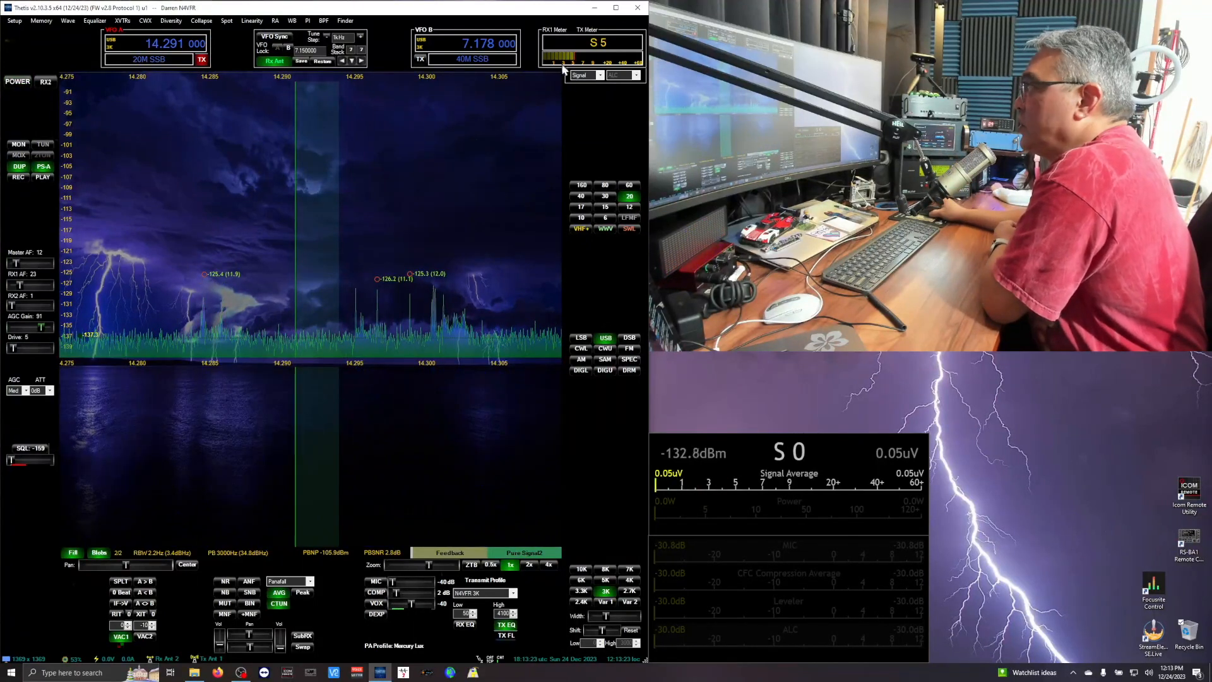
Minimize the Thetis window, then restore it from the taskbar
left_click(637, 7)
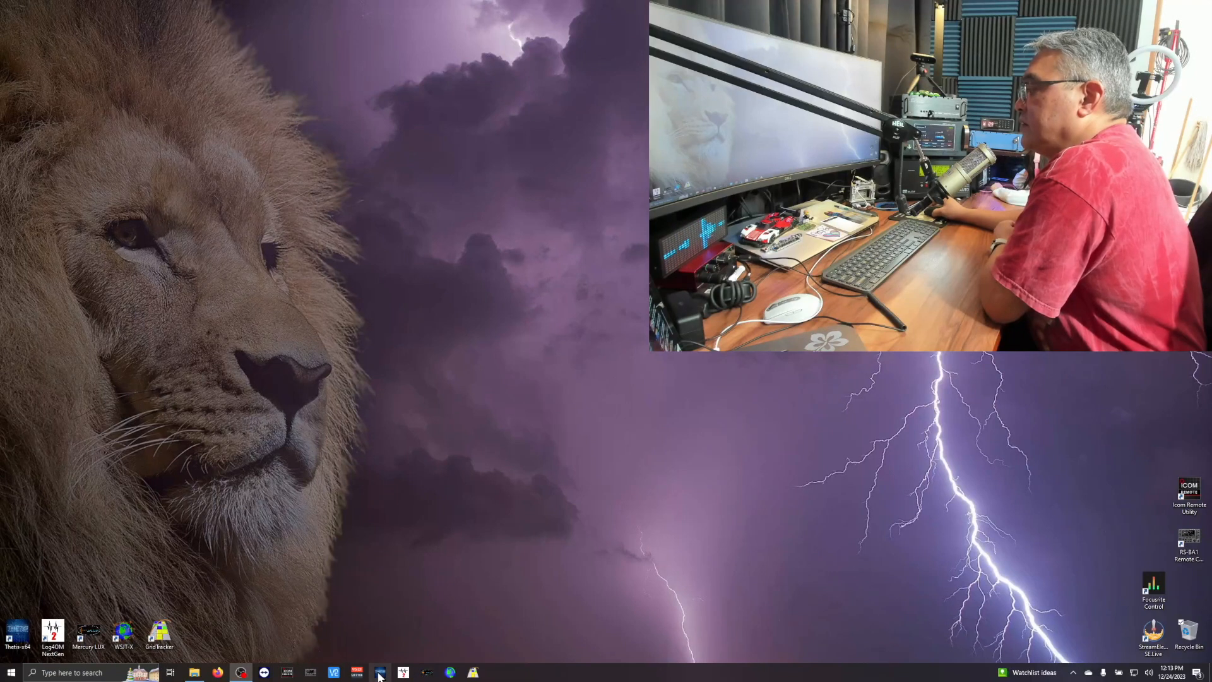
left_click(379, 672)
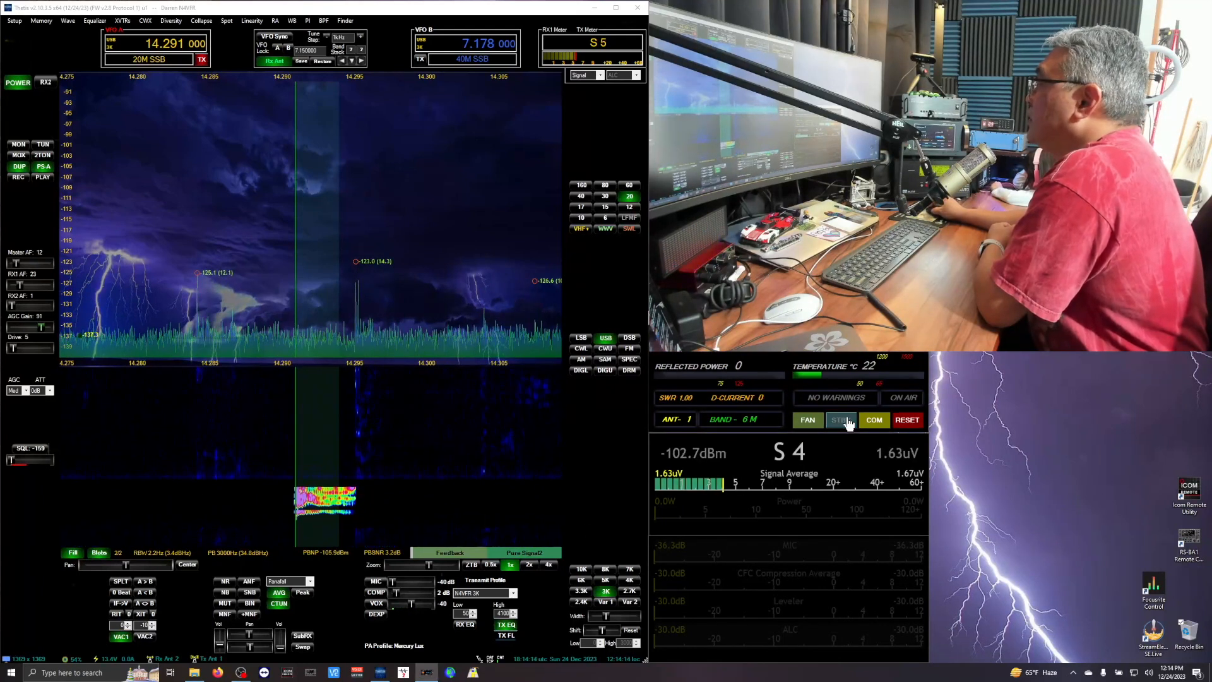
Switch the amplifier to standby with the STBY button
left_click(841, 420)
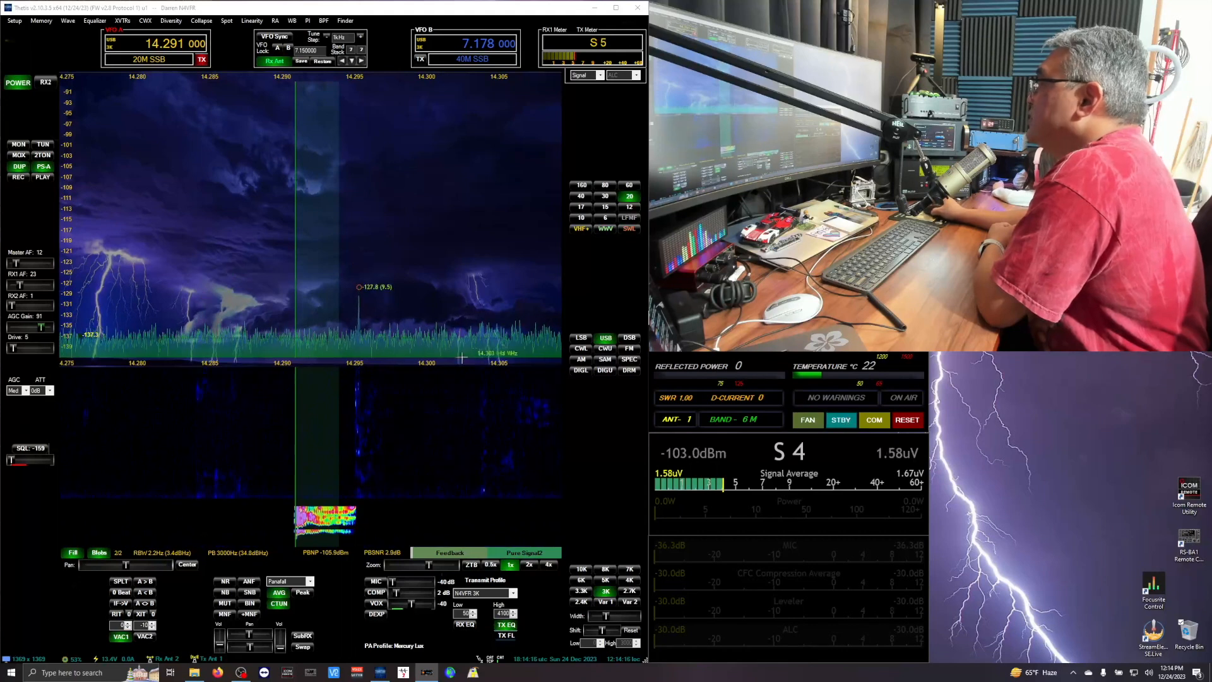